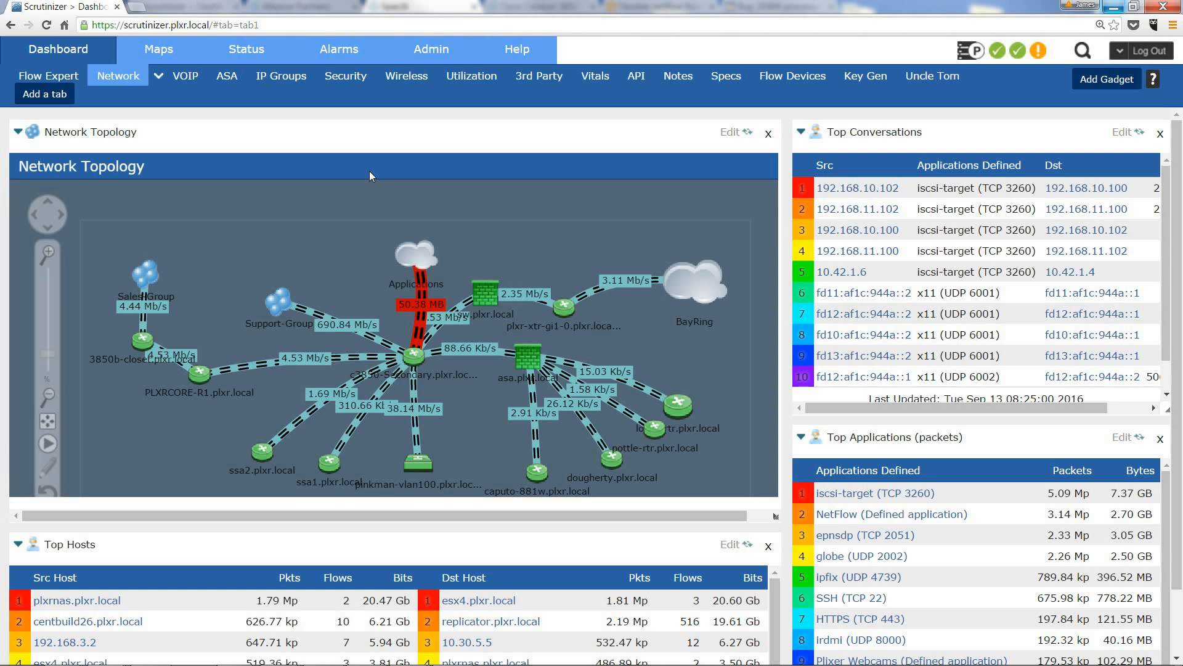
# Go to the Maps section listing the existing map groups
pyautogui.click(157, 49)
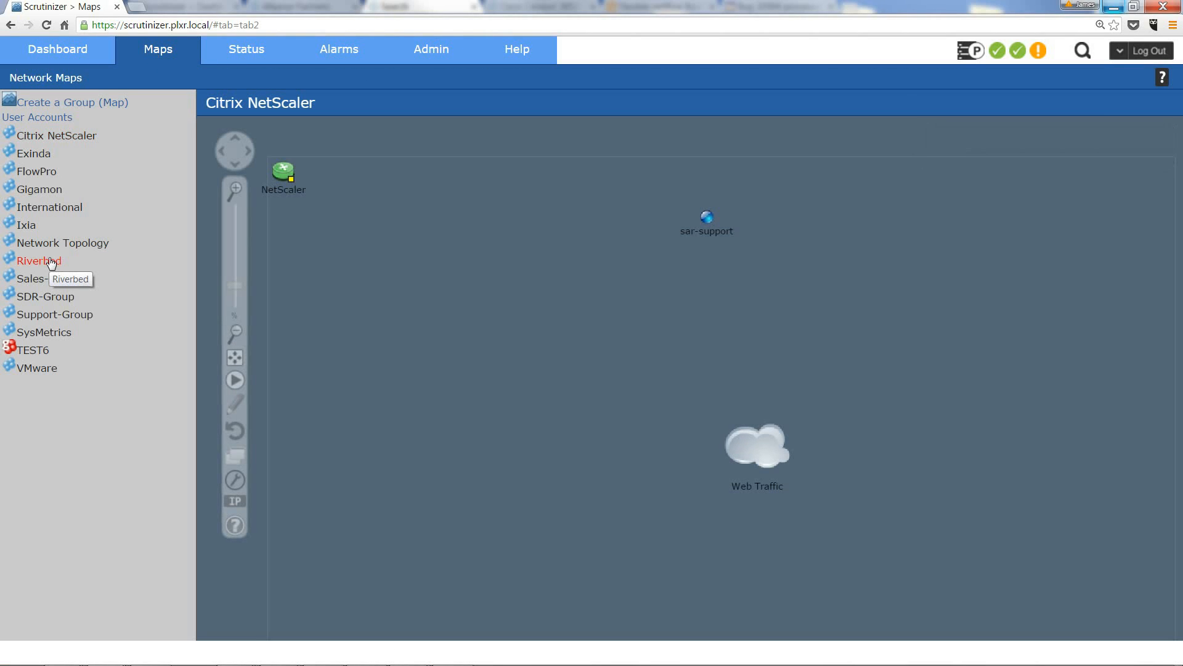
pyautogui.moveTo(59, 99)
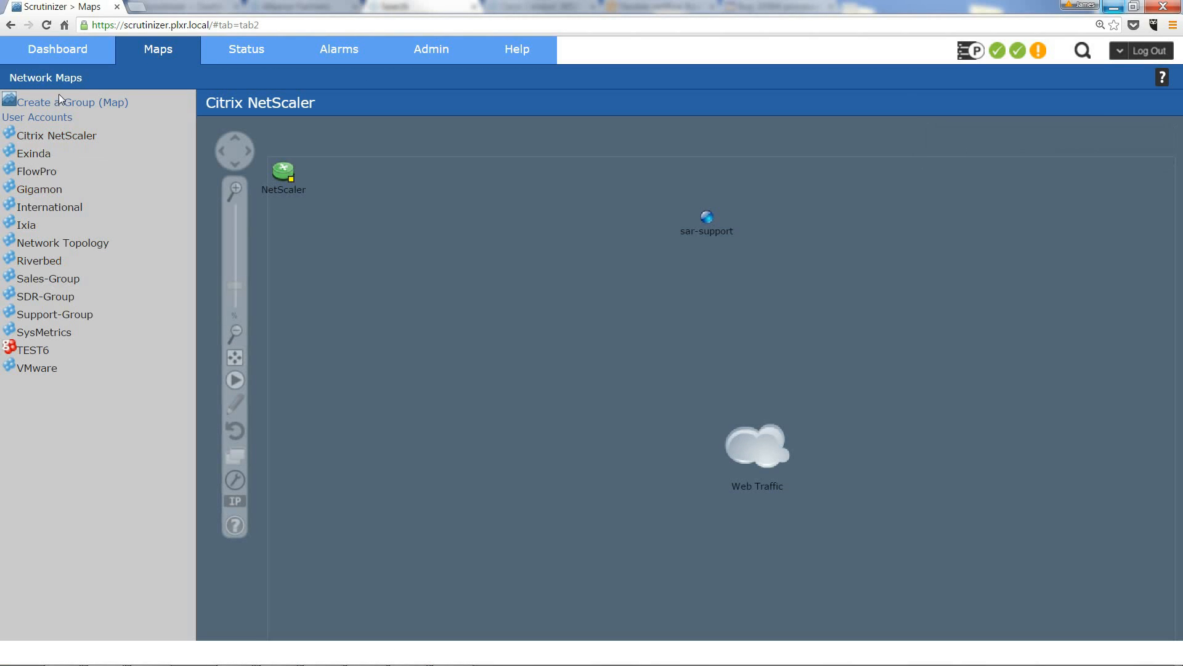
# Create a new Flash map group named 'Jimmy D' Test Map'
pyautogui.click(68, 102)
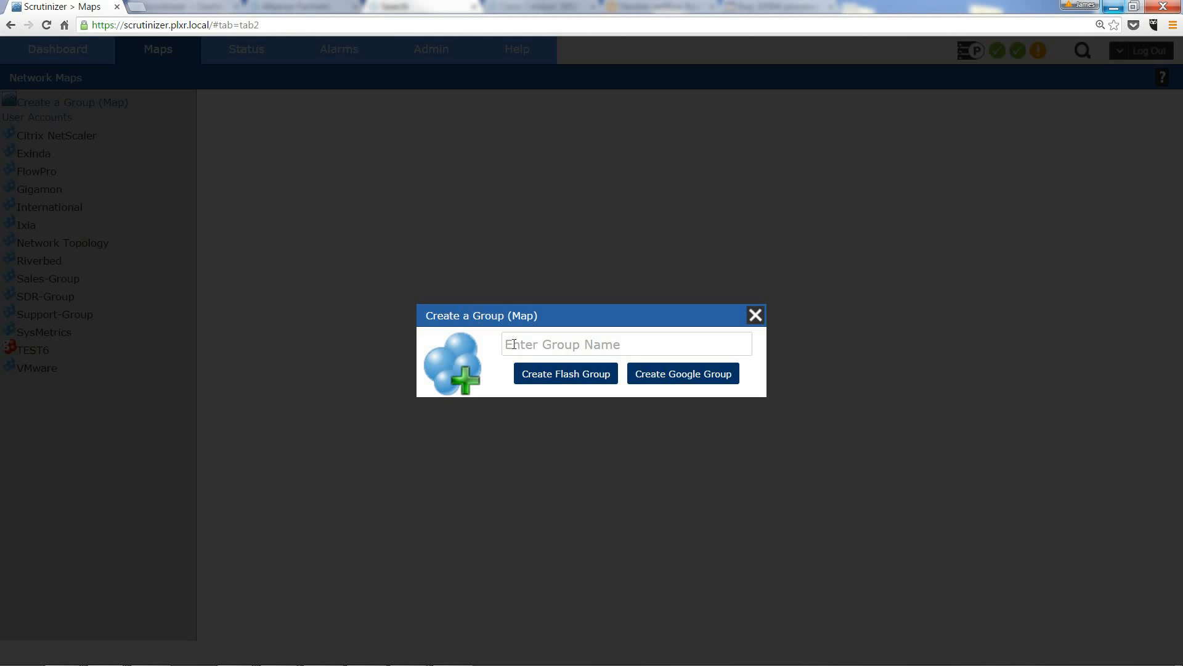
pyautogui.write('Jimmy')
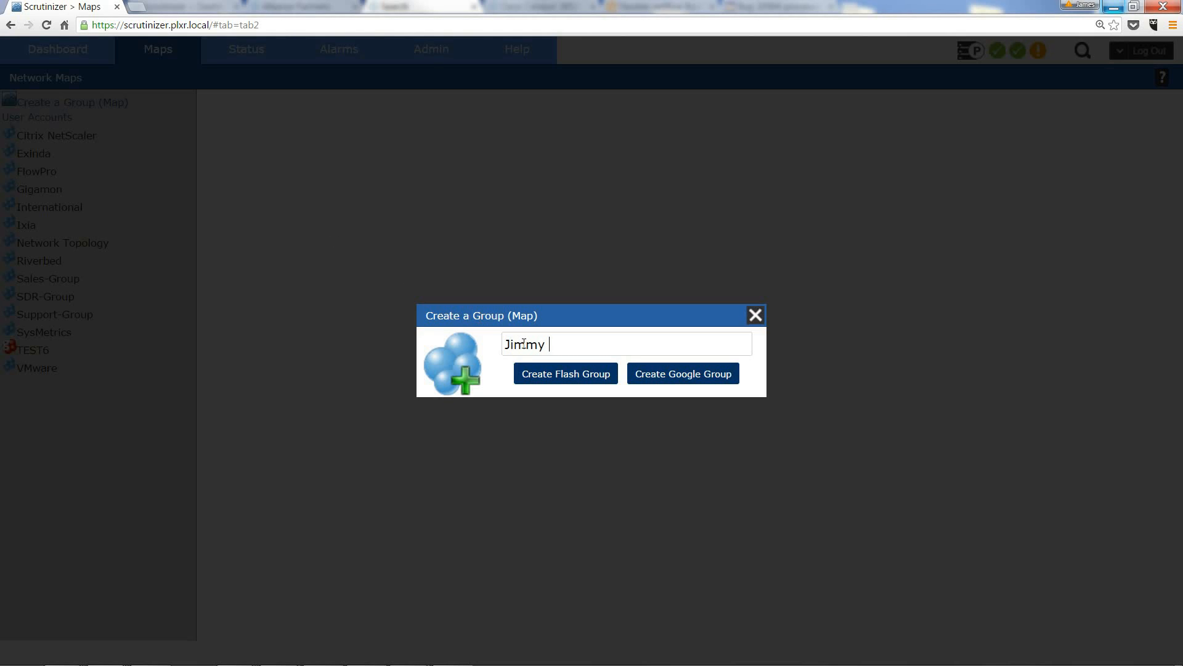
pyautogui.write("D'")
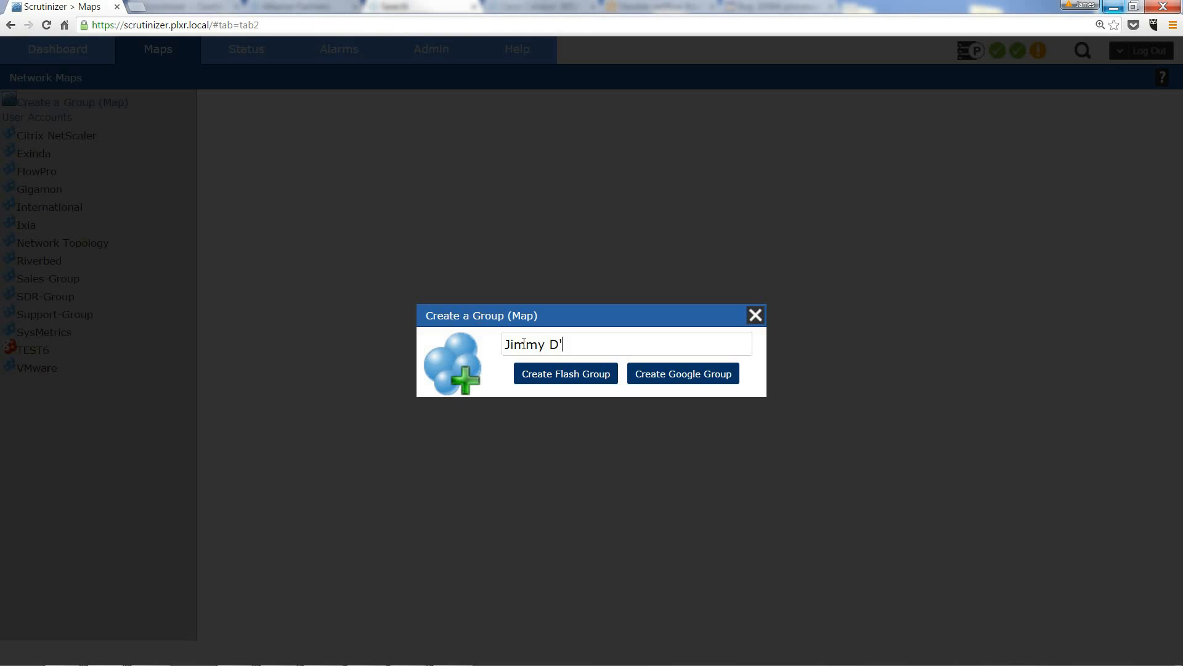
pyautogui.write('Test Map')
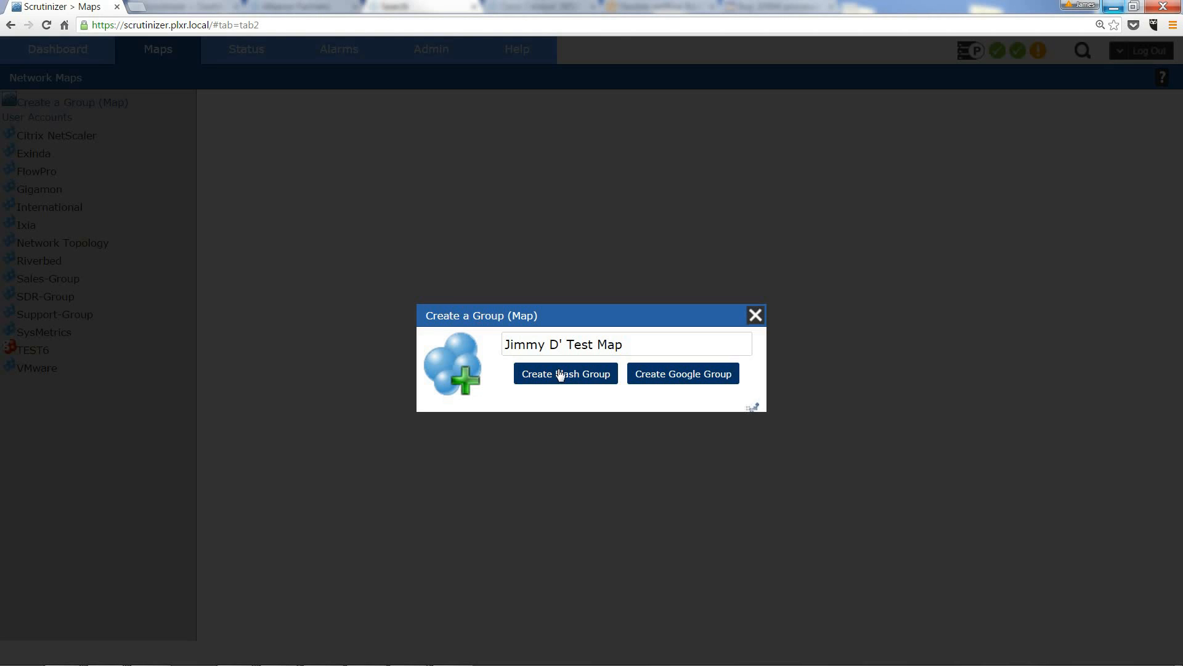
pyautogui.click(565, 374)
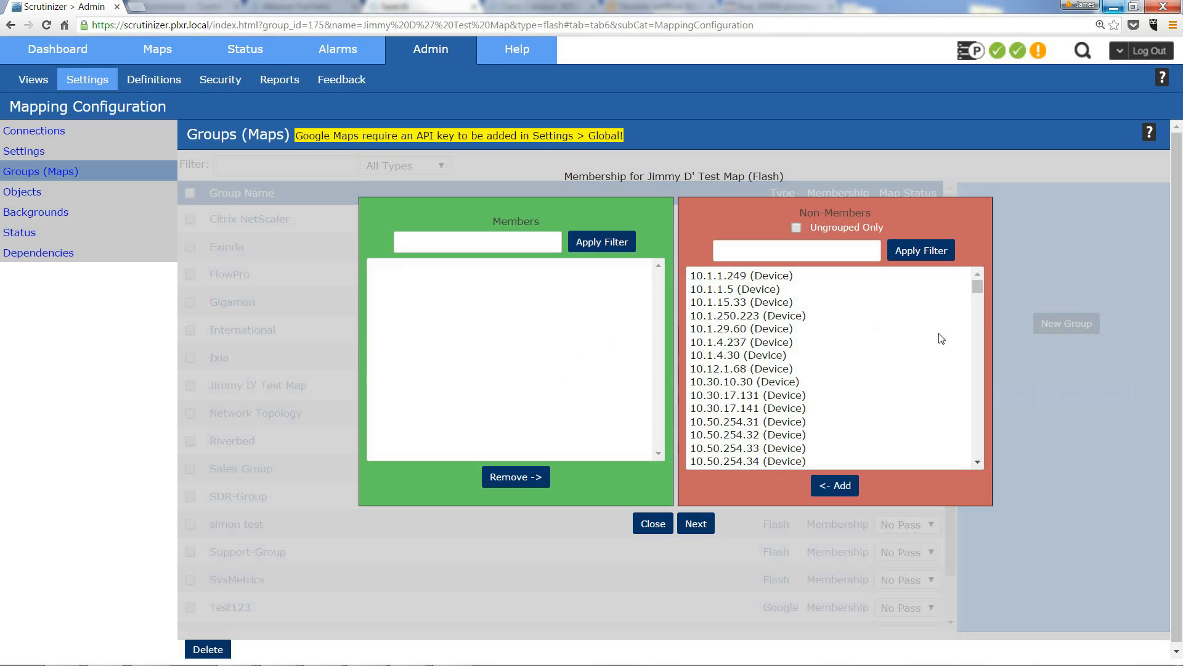
# Add dougherty.plxr.local and FlowPro Defender as group members and continue to connections
pyautogui.scroll(-3)
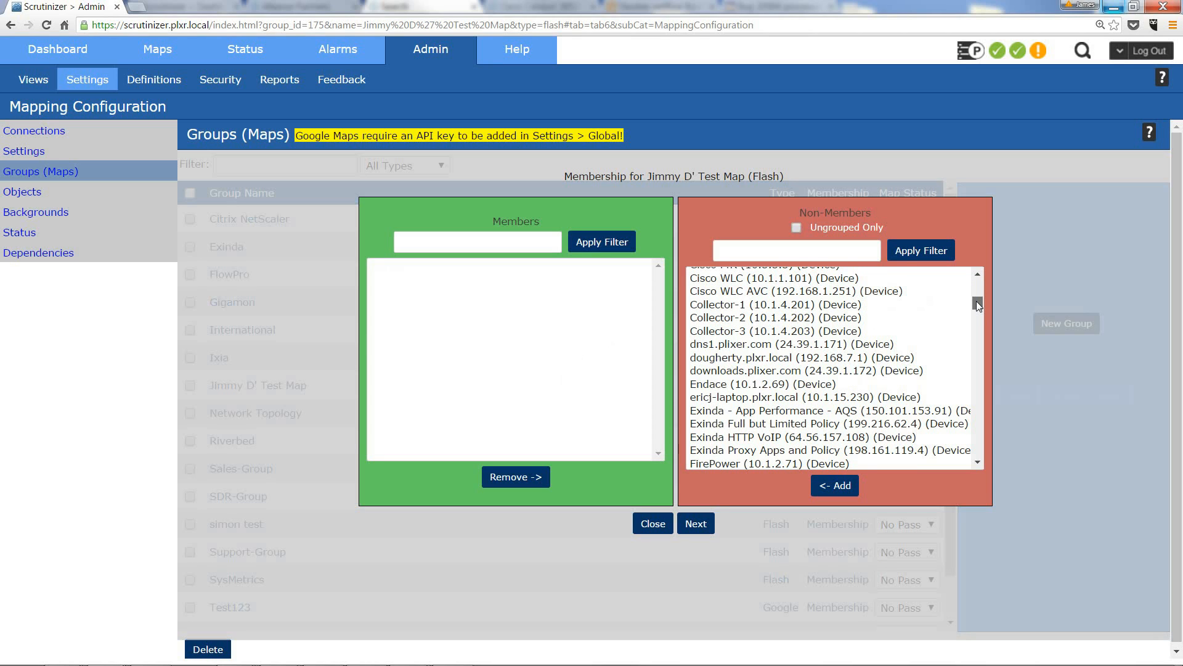
pyautogui.click(801, 358)
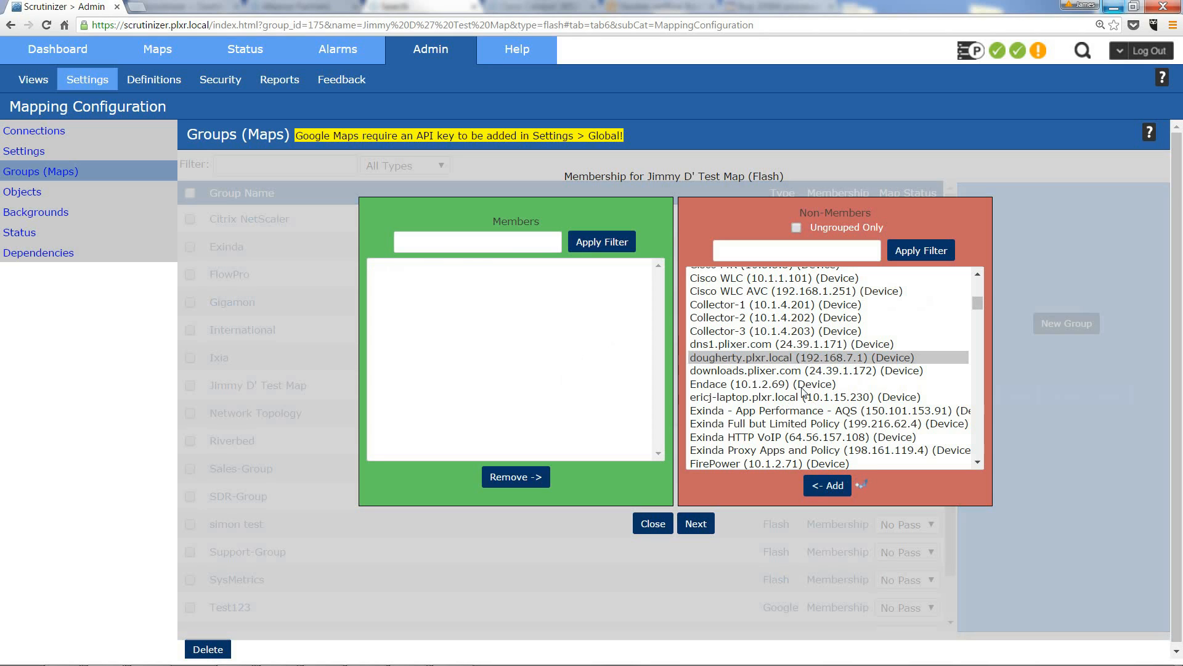
pyautogui.click(827, 485)
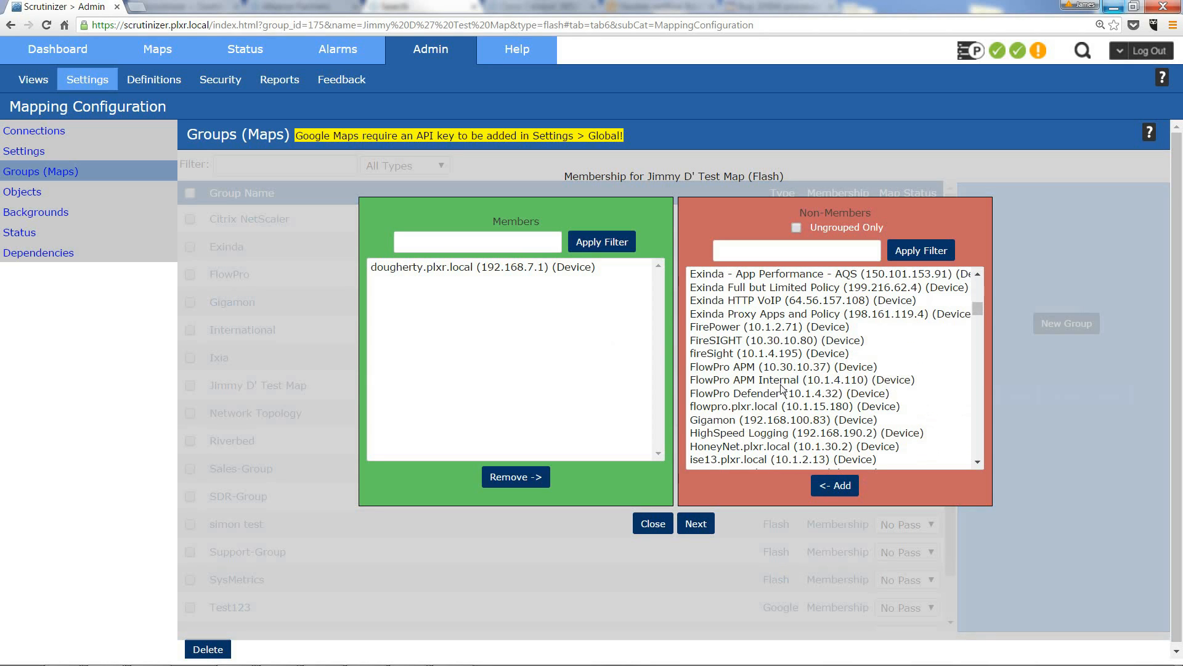
pyautogui.moveTo(776, 397)
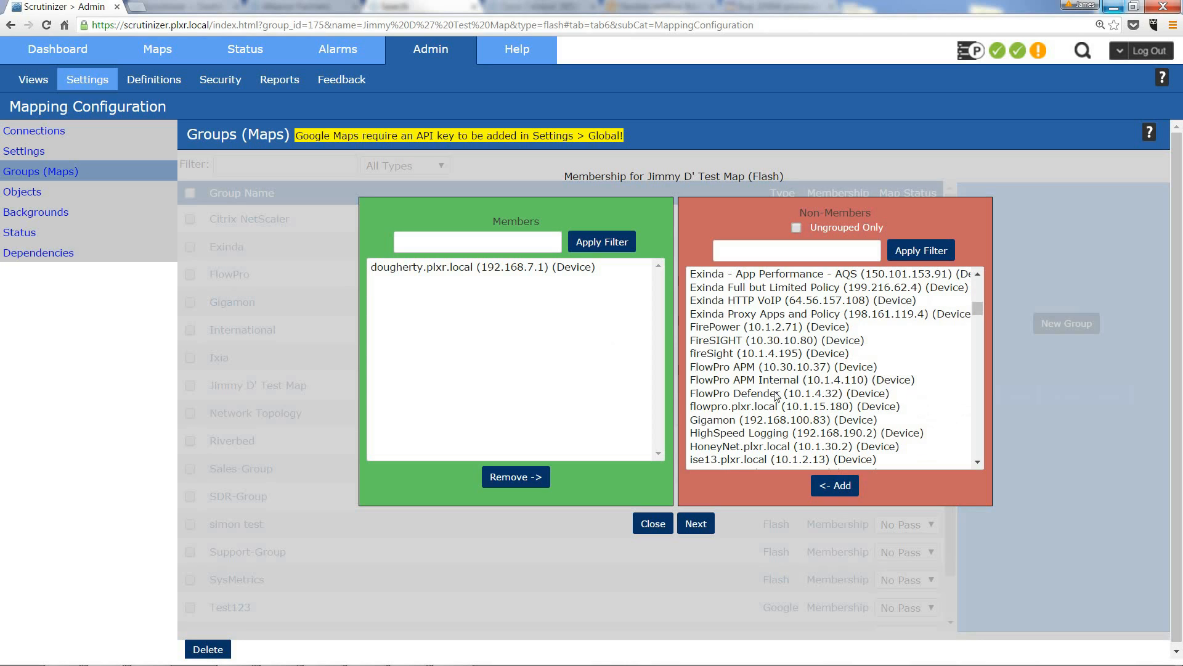
pyautogui.click(789, 393)
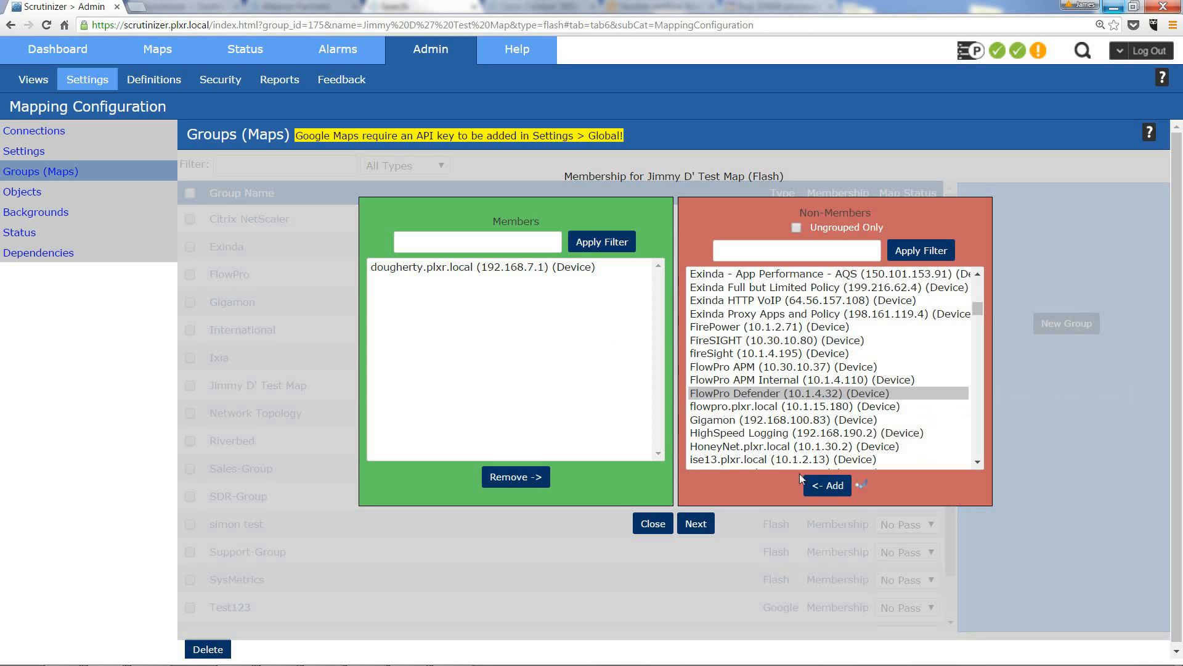
pyautogui.click(826, 485)
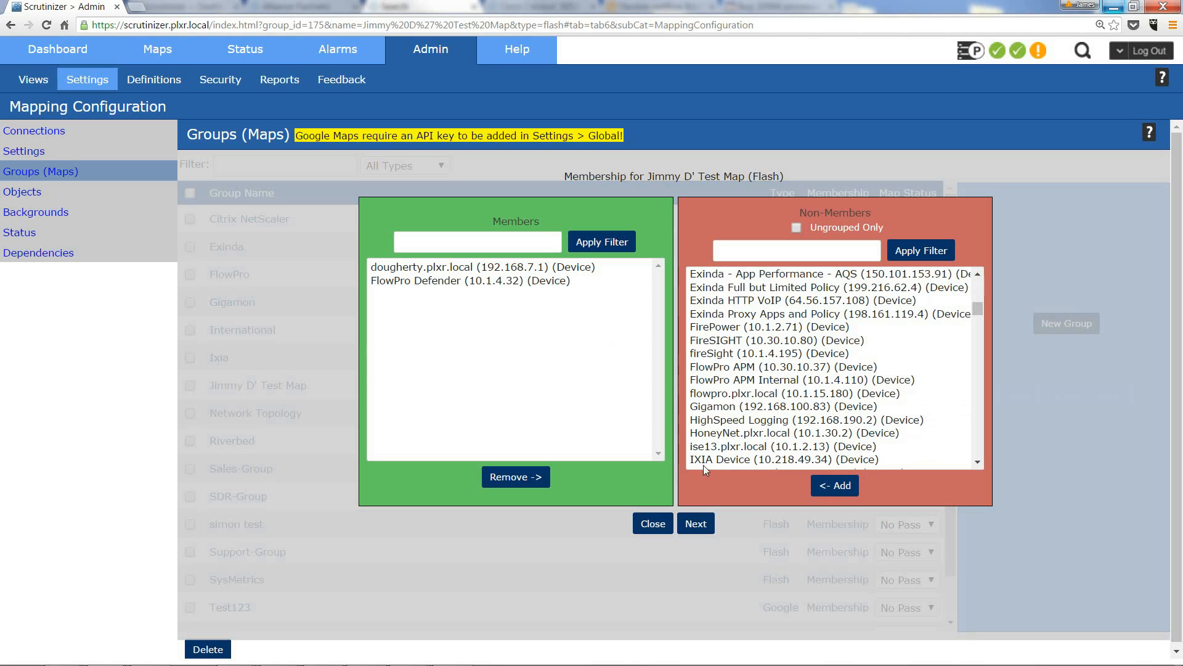
pyautogui.click(35, 131)
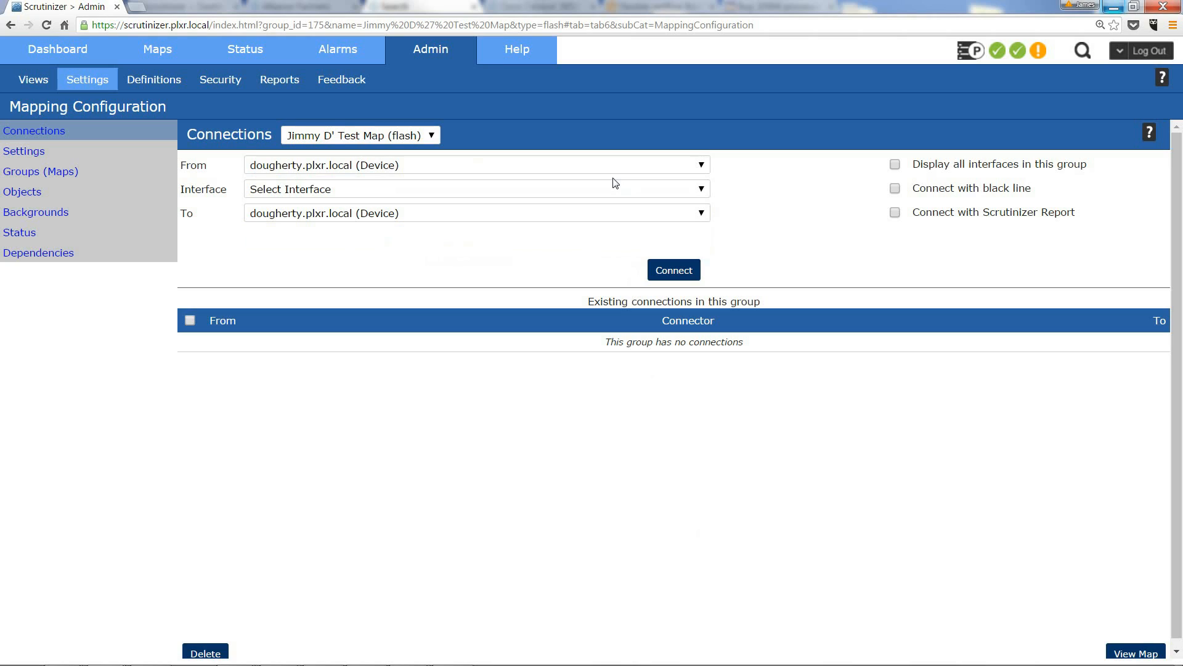
pyautogui.moveTo(615, 170)
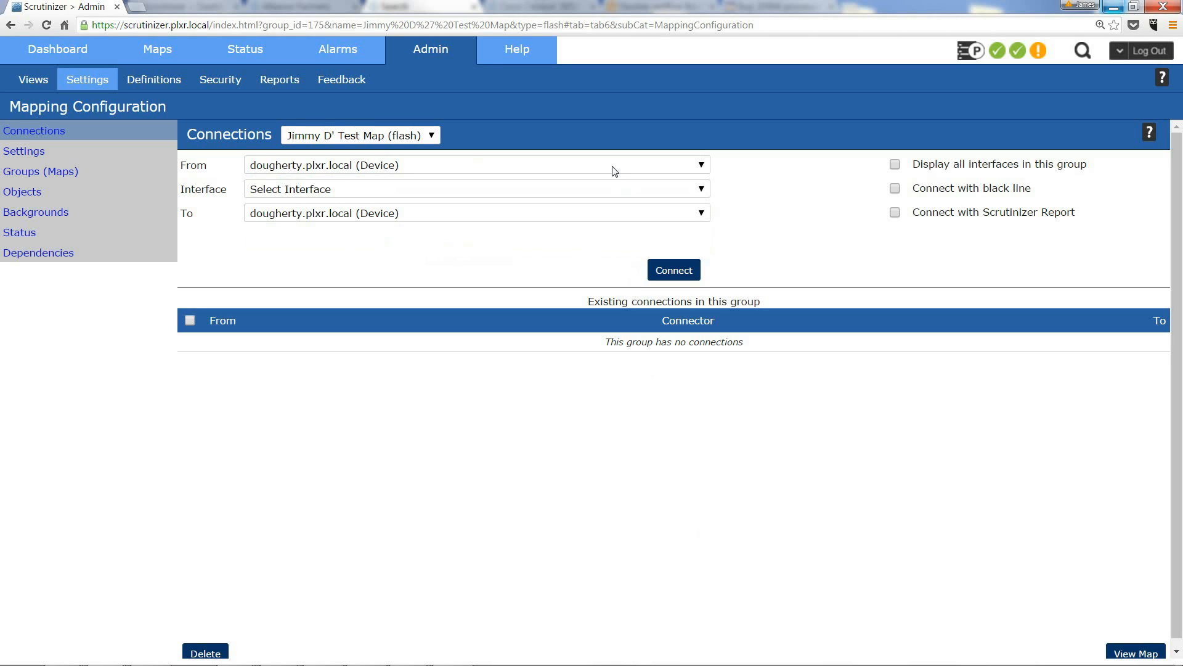
# Connect dougherty.plxr.local's FastEthernet4 ($ES_WAN$) interface to FlowPro Defender
pyautogui.click(500, 165)
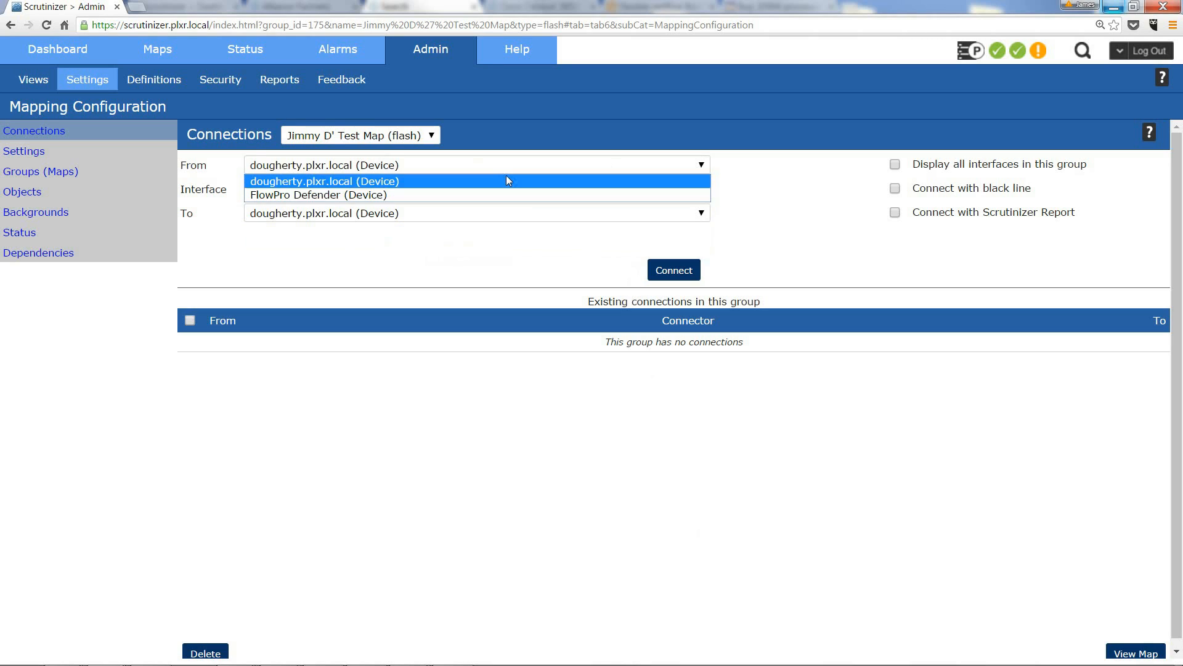
pyautogui.click(475, 190)
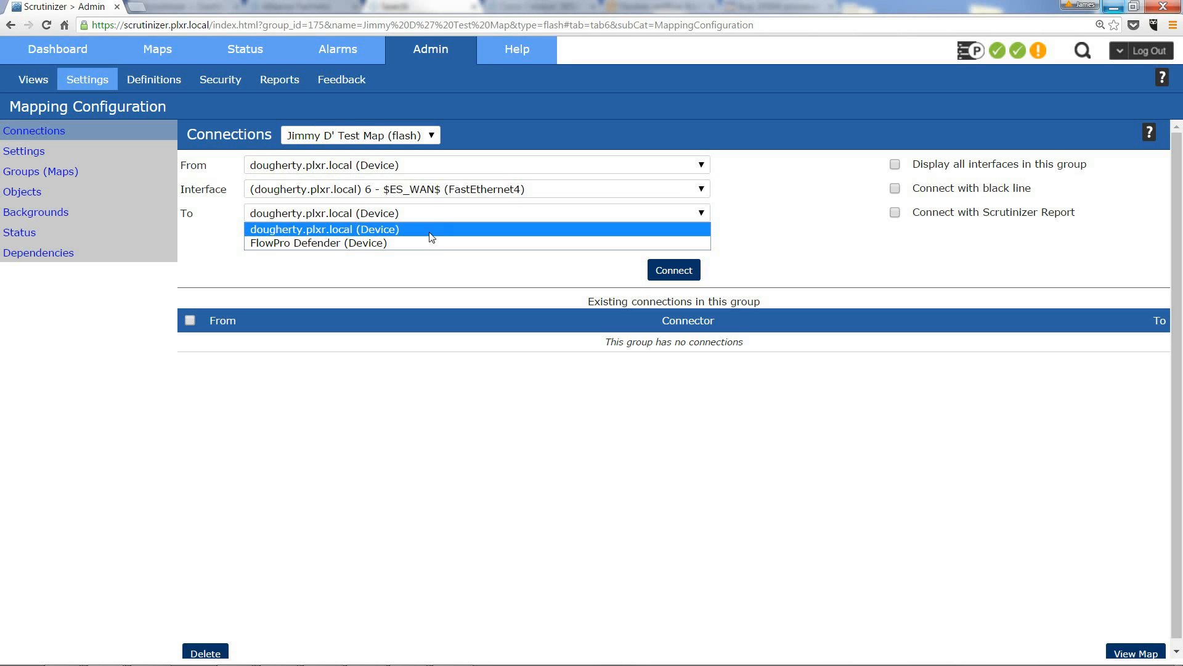
pyautogui.click(318, 243)
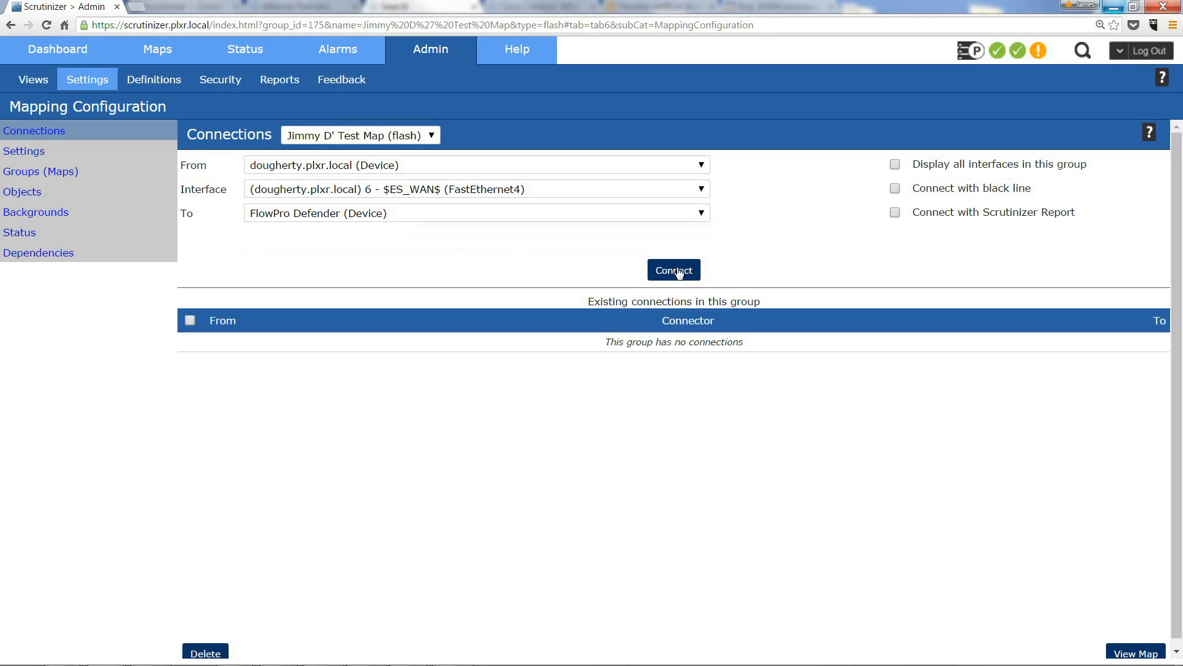
pyautogui.click(673, 270)
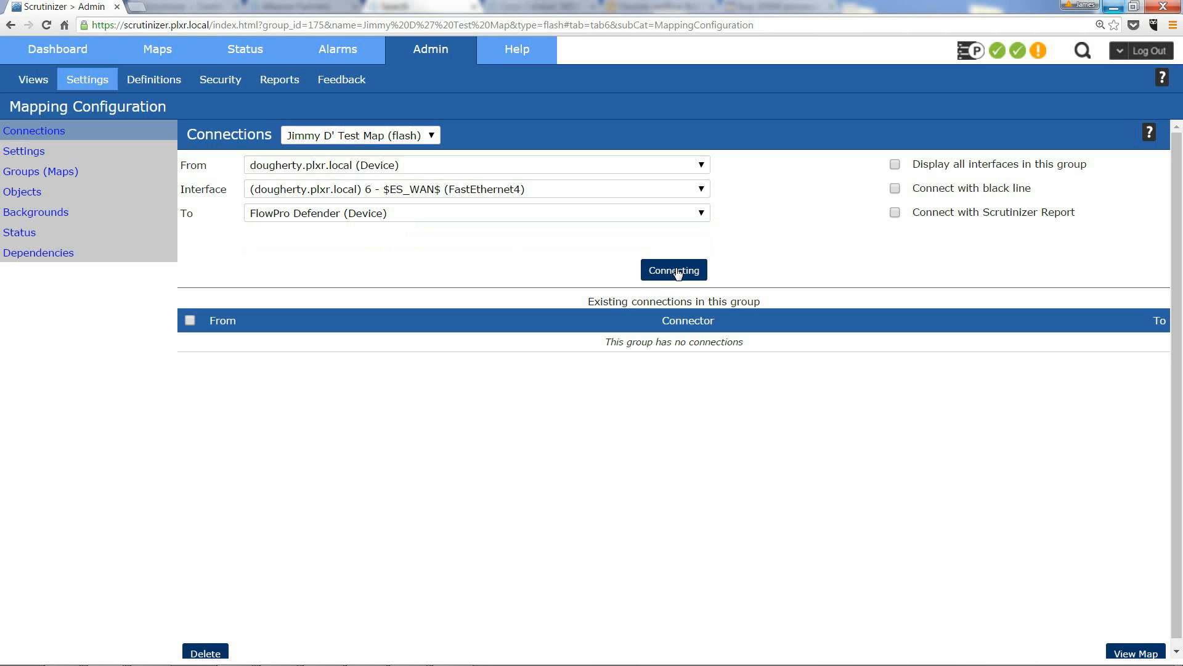
pyautogui.click(673, 270)
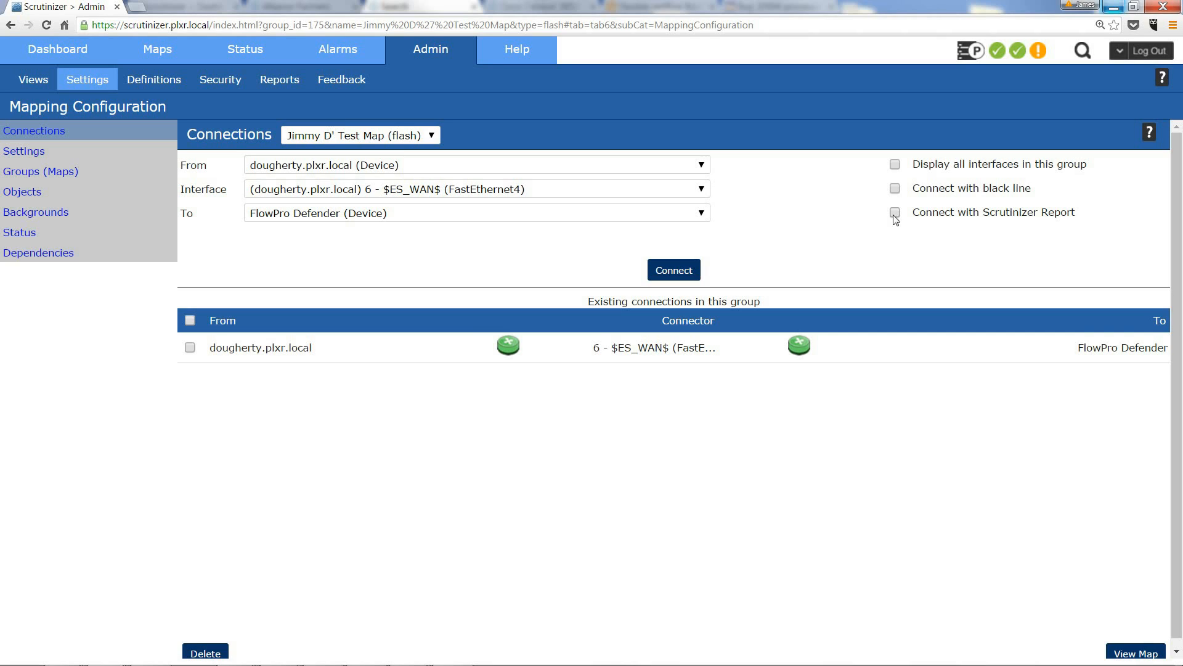
# Enable 'Connect with Scrutinizer Report' for the connection, exposing report and threshold settings
pyautogui.click(895, 212)
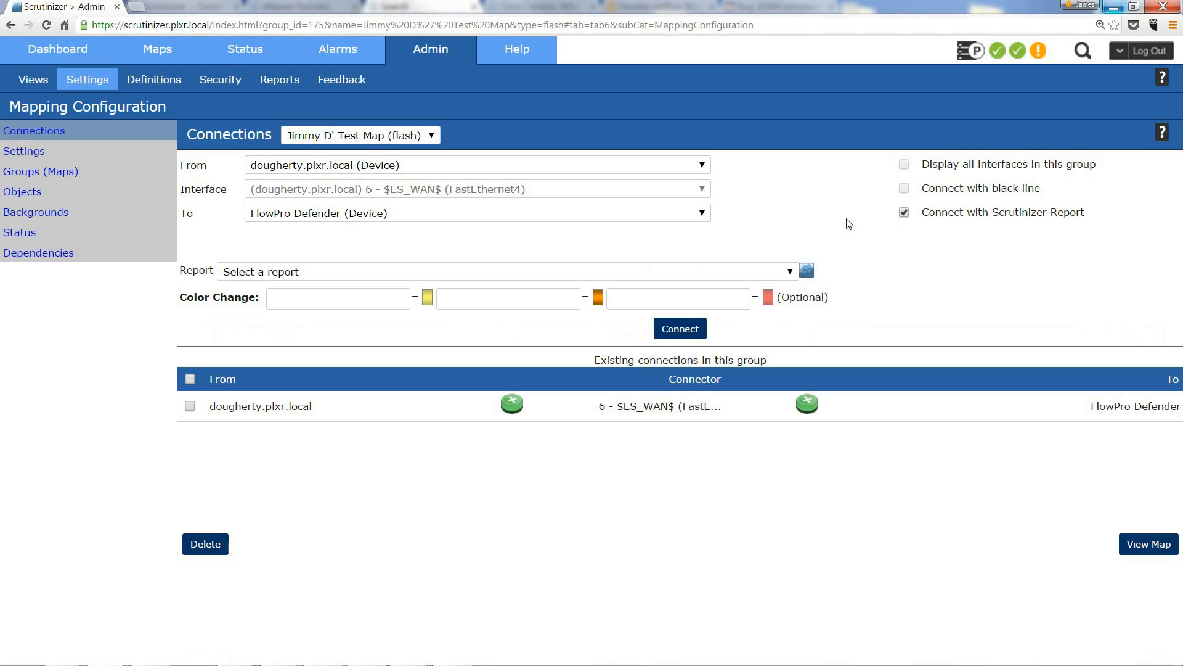
pyautogui.click(505, 271)
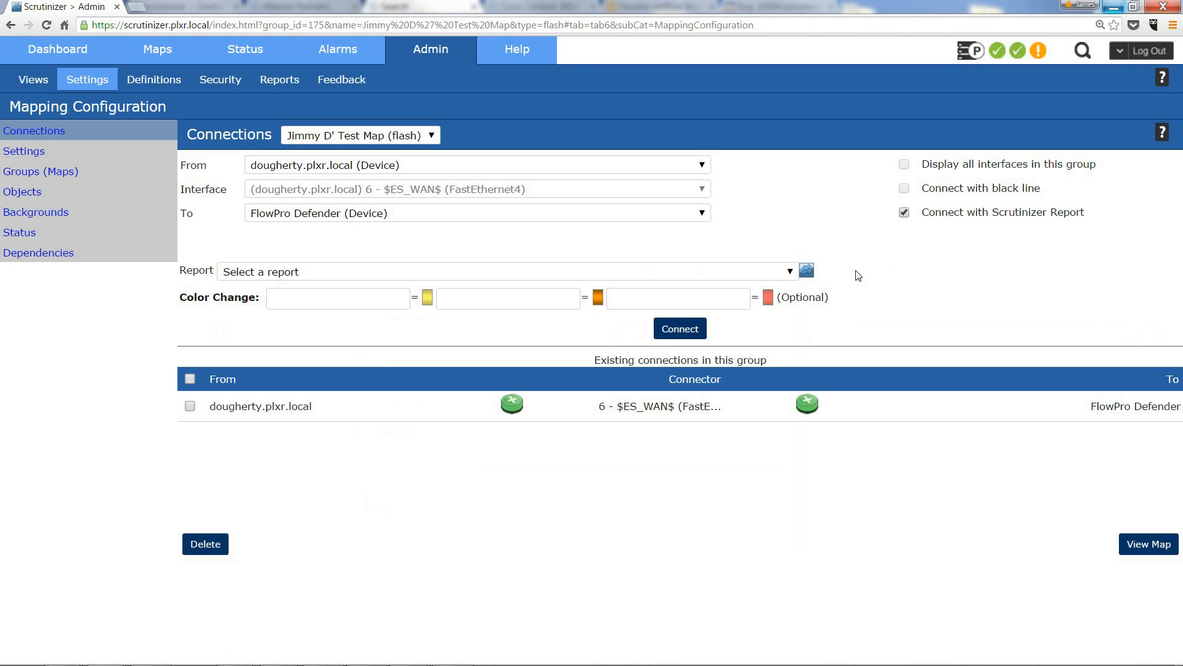
pyautogui.moveTo(234, 220)
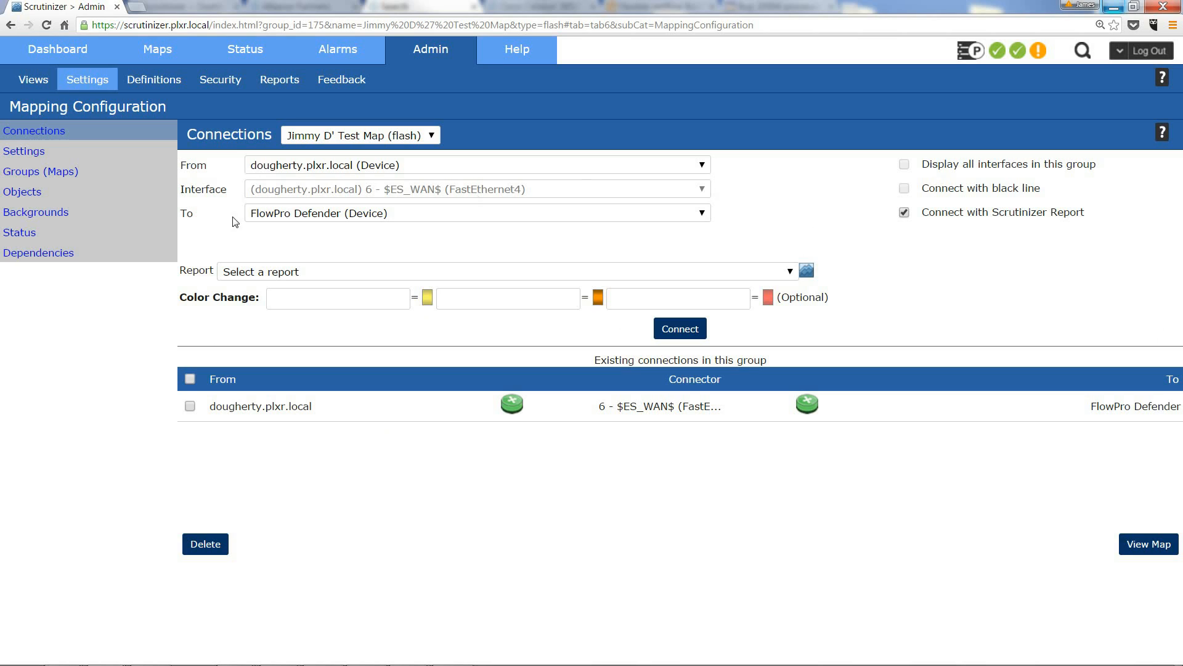
pyautogui.moveTo(26, 199)
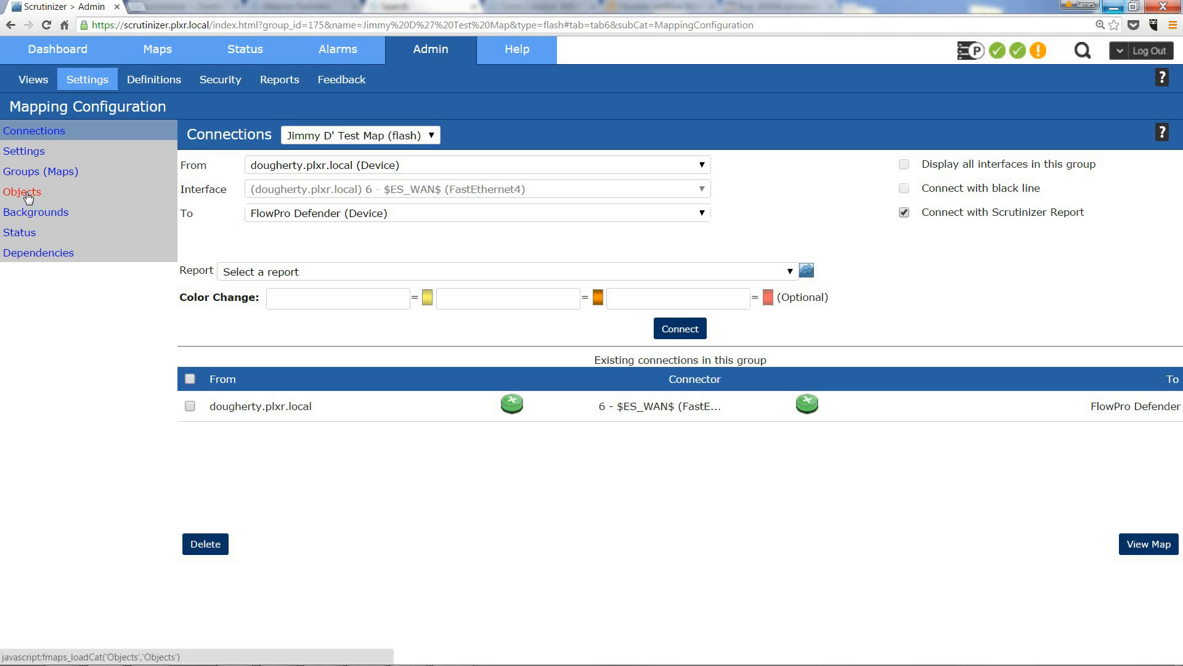
# Start a new map object labelled 'Internet'
pyautogui.click(22, 191)
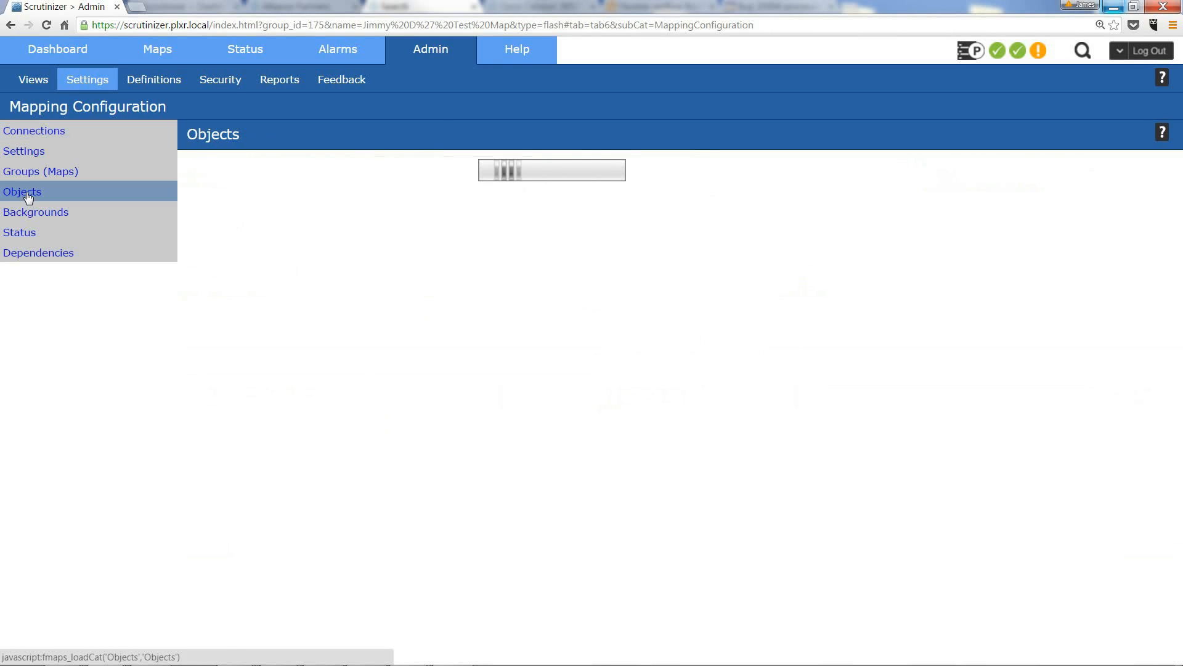
pyautogui.click(21, 191)
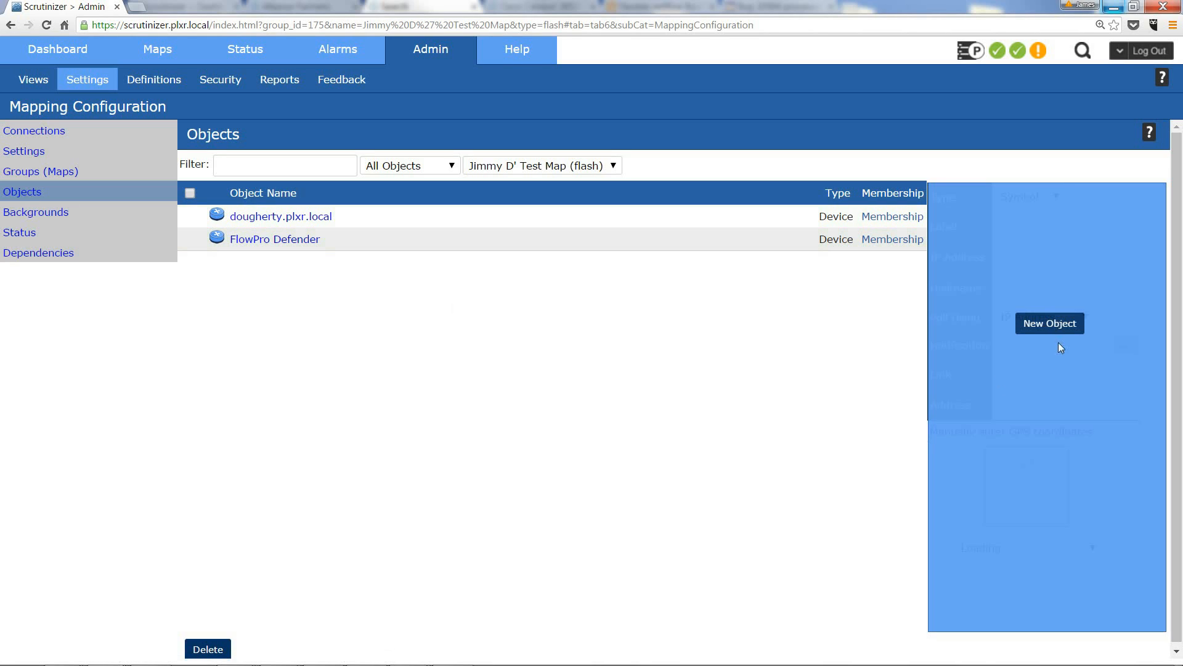
pyautogui.click(1051, 323)
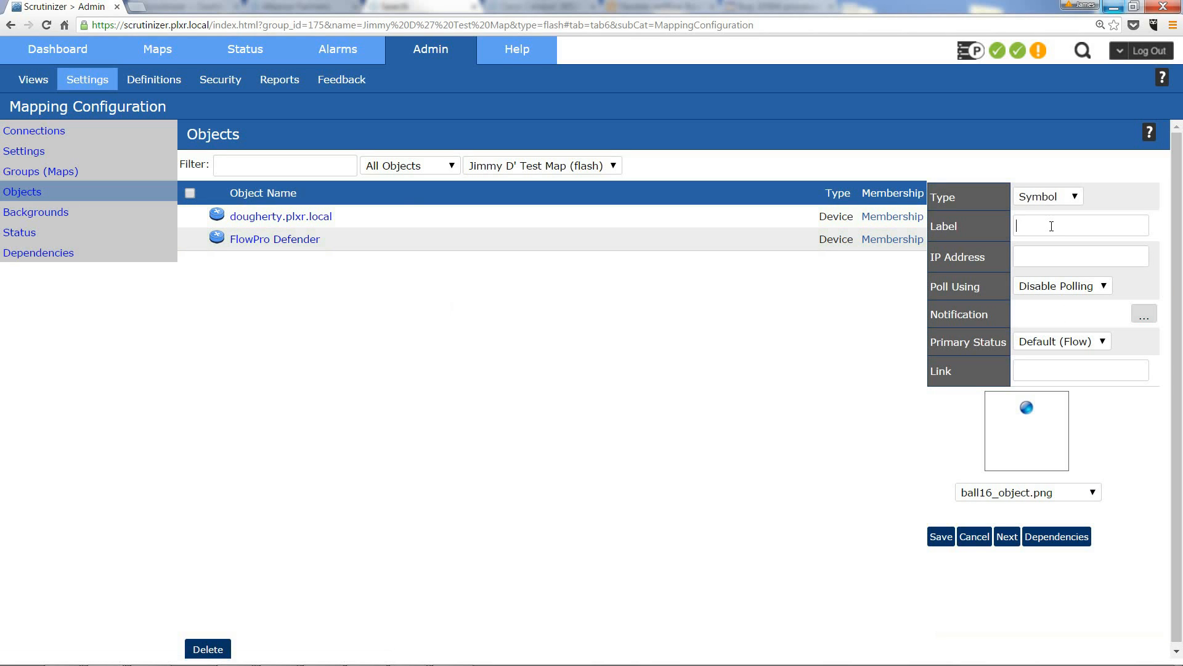
pyautogui.write('Inter')
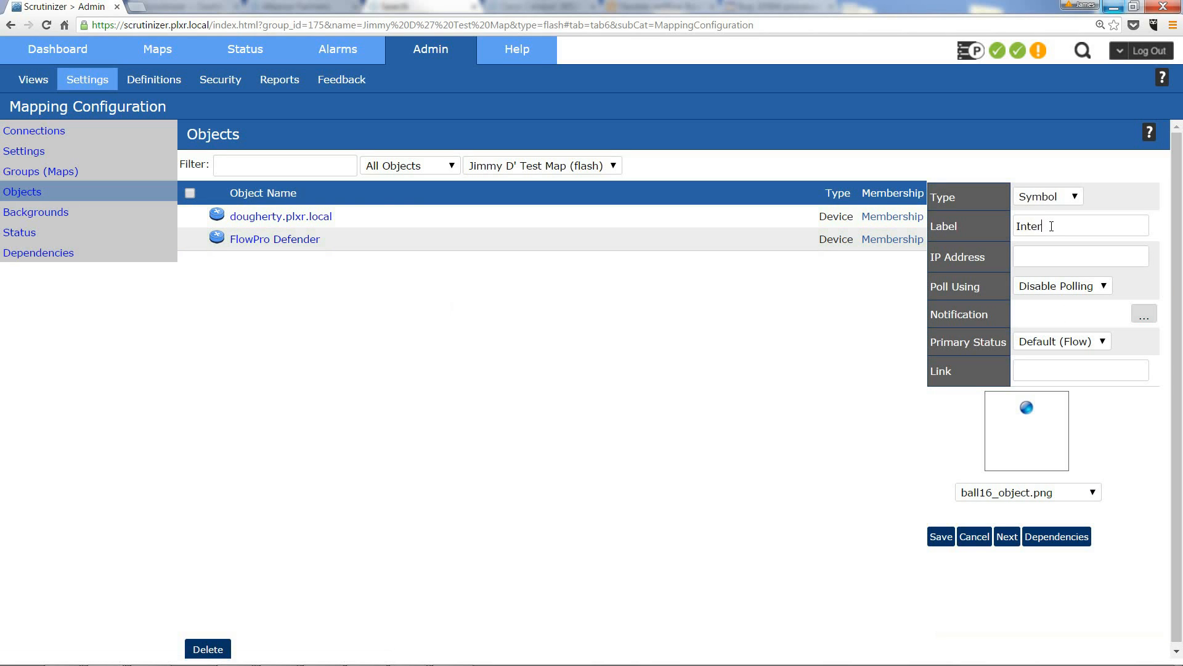
pyautogui.write('net')
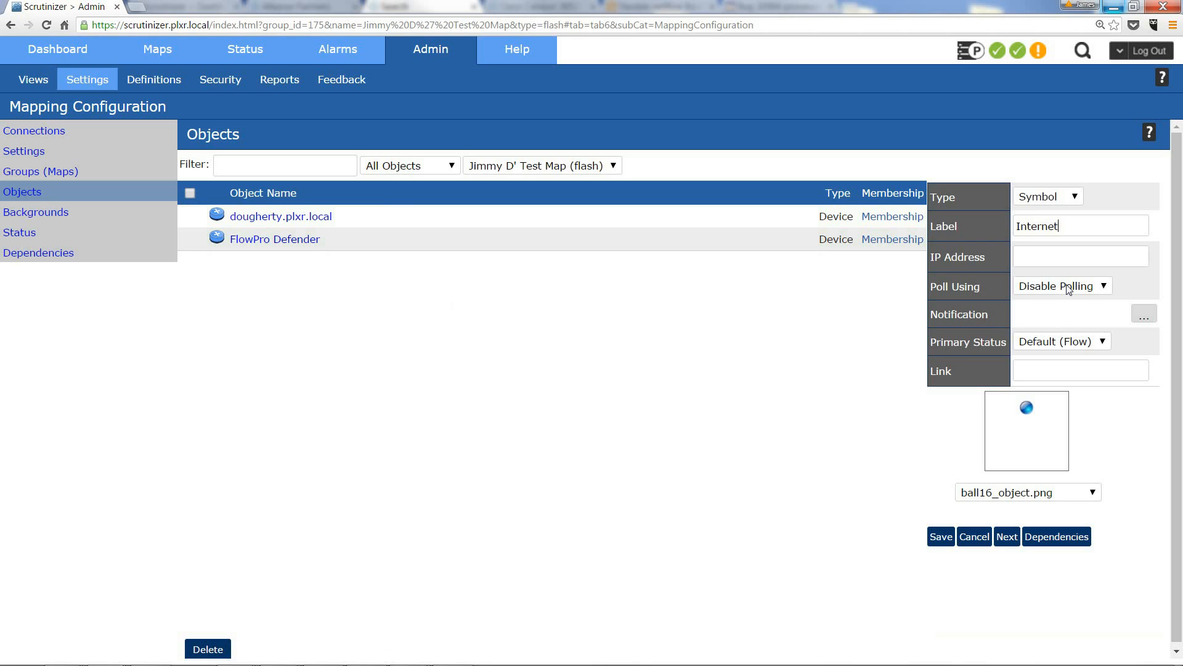
# Give it the cloud72_object.png image with polling disabled and save the symbol
pyautogui.click(1028, 492)
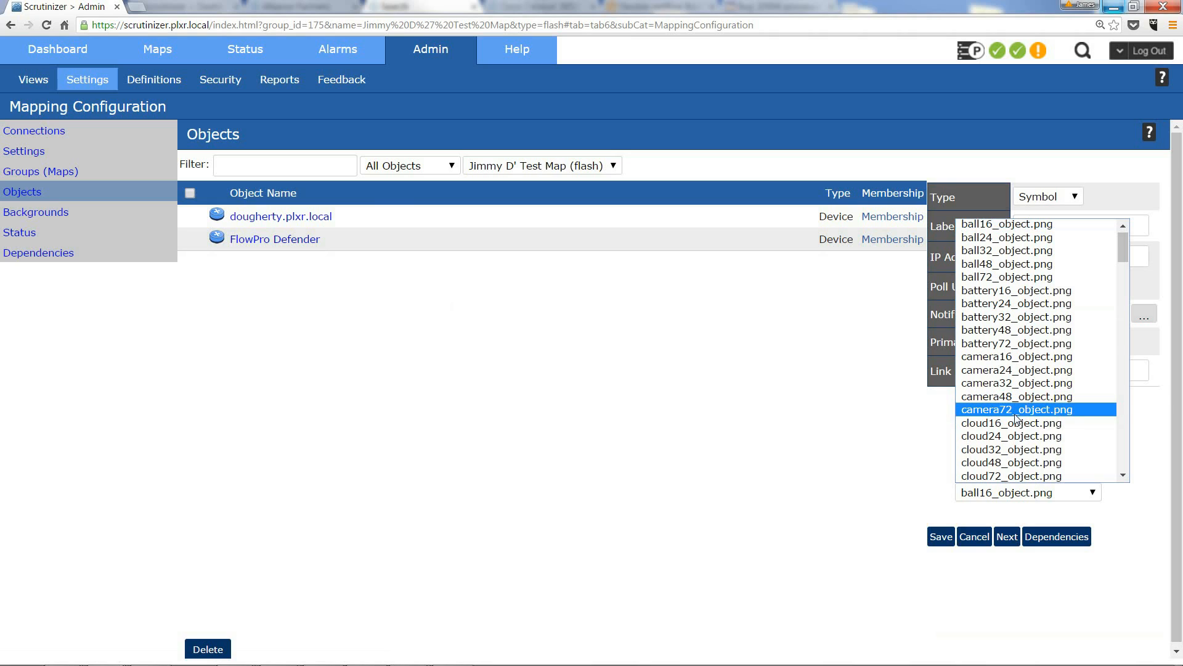
pyautogui.click(1011, 476)
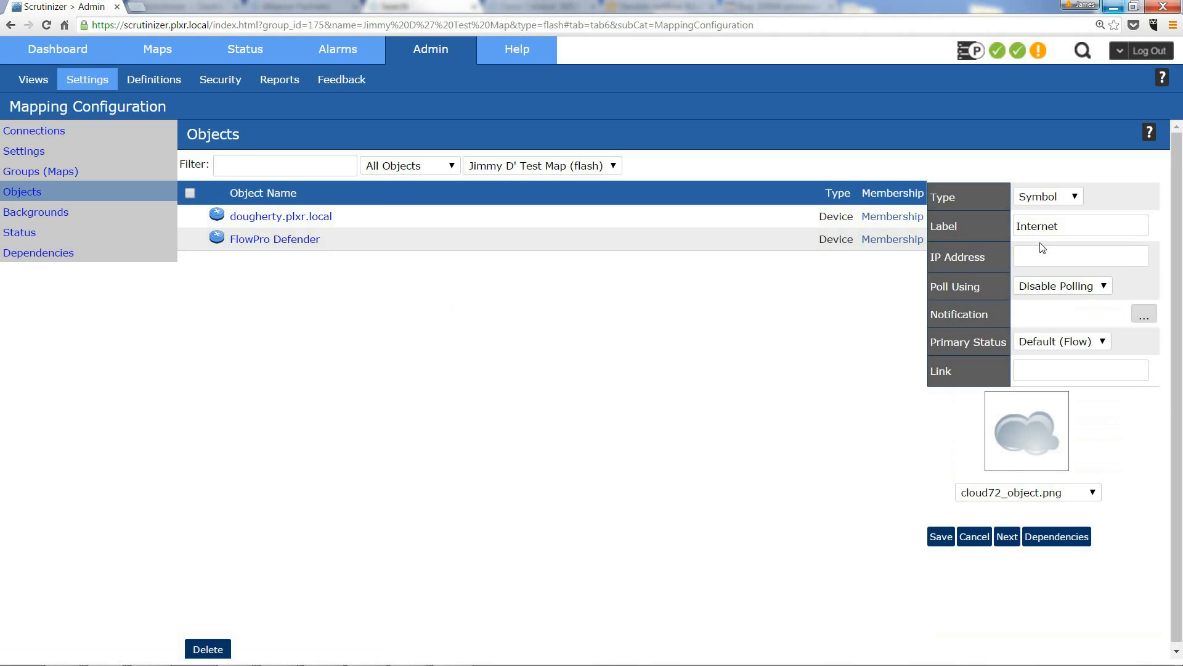
pyautogui.click(1080, 257)
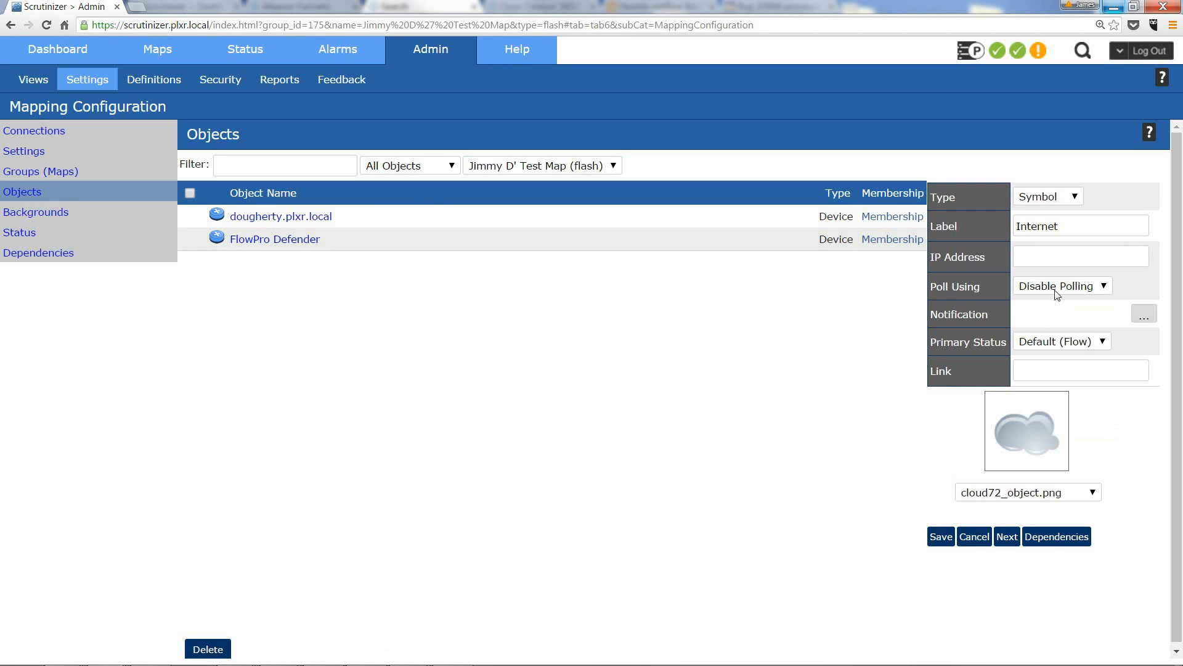
pyautogui.moveTo(1048, 328)
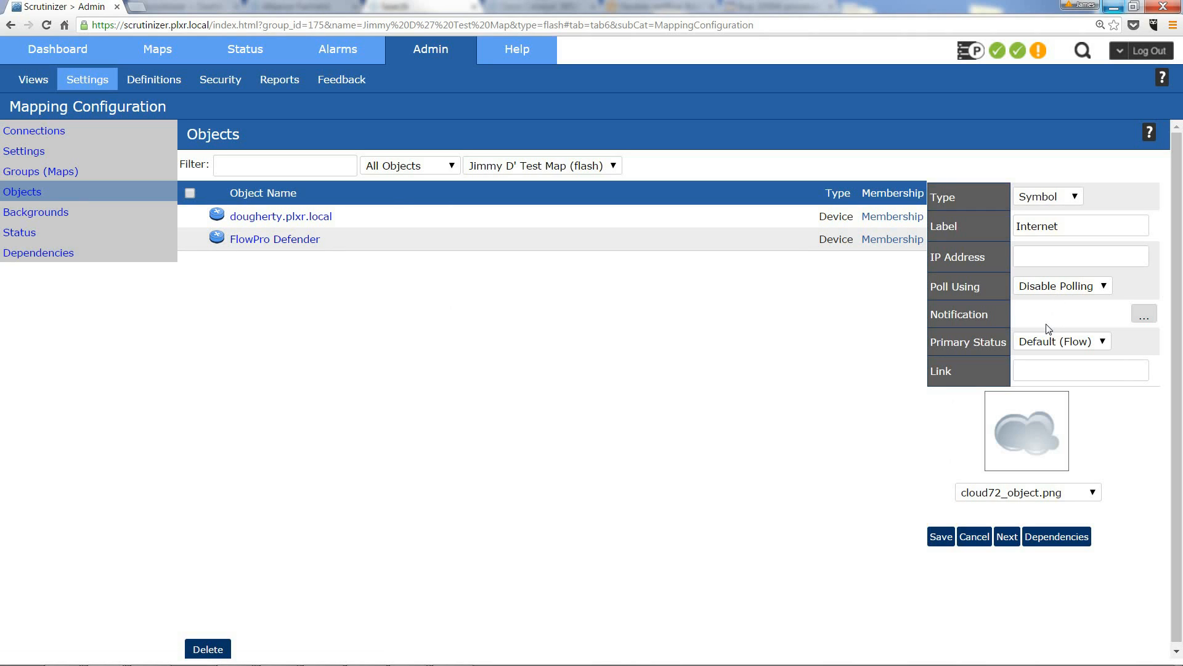
pyautogui.moveTo(941, 537)
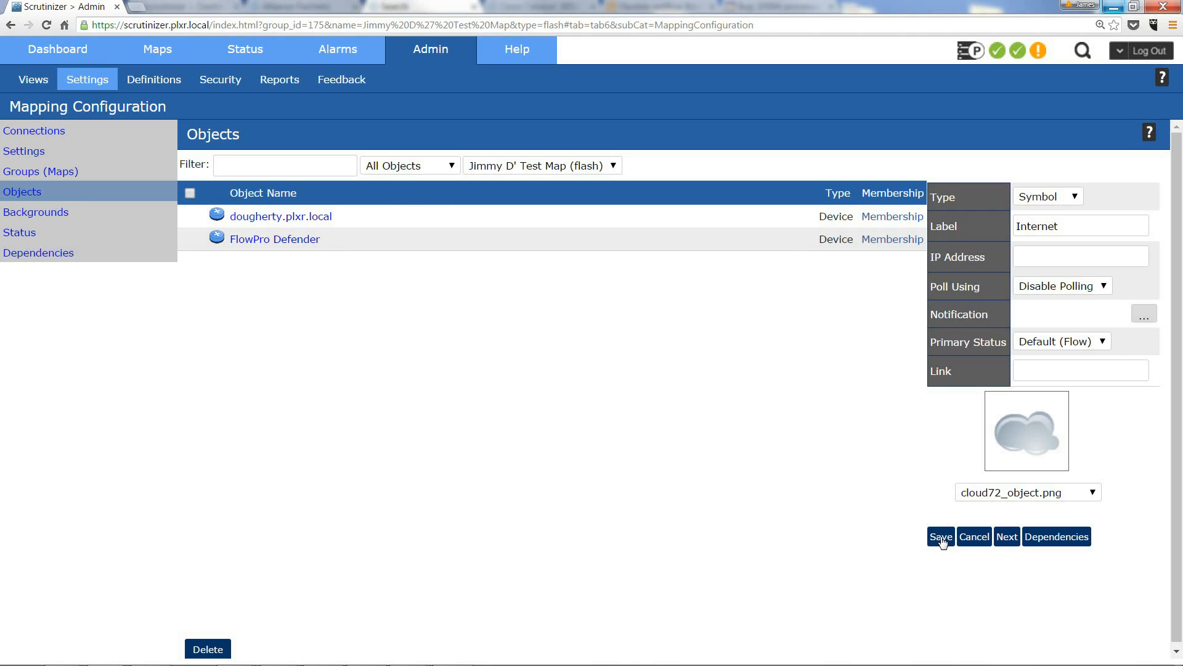
pyautogui.click(942, 536)
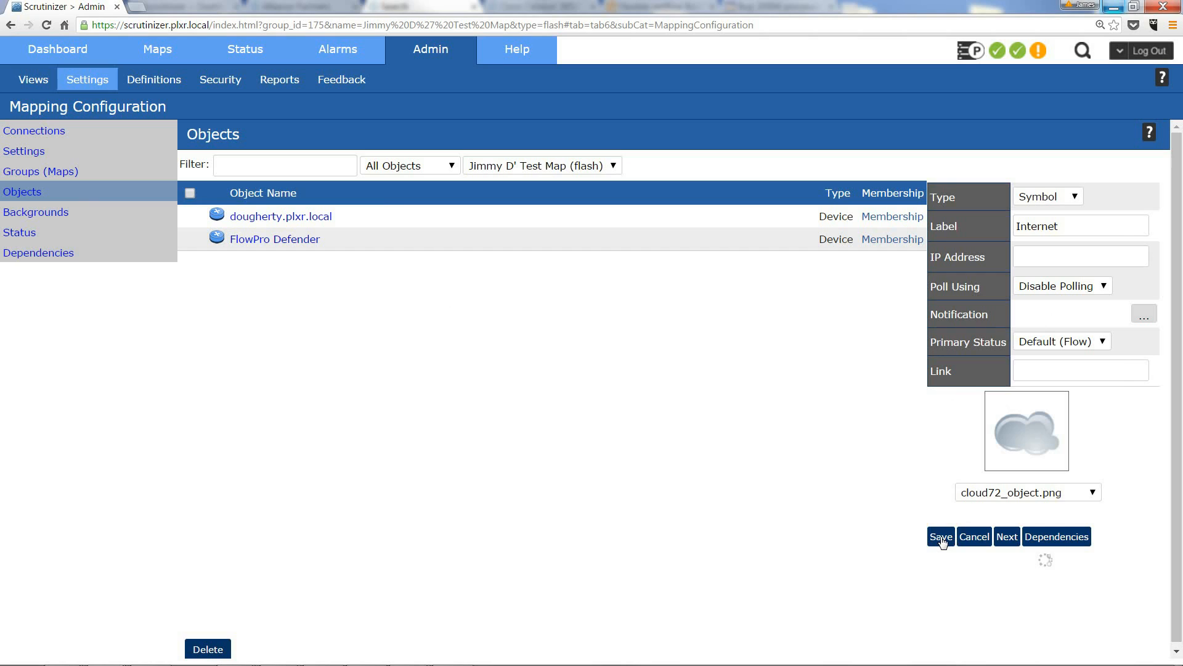
pyautogui.click(941, 536)
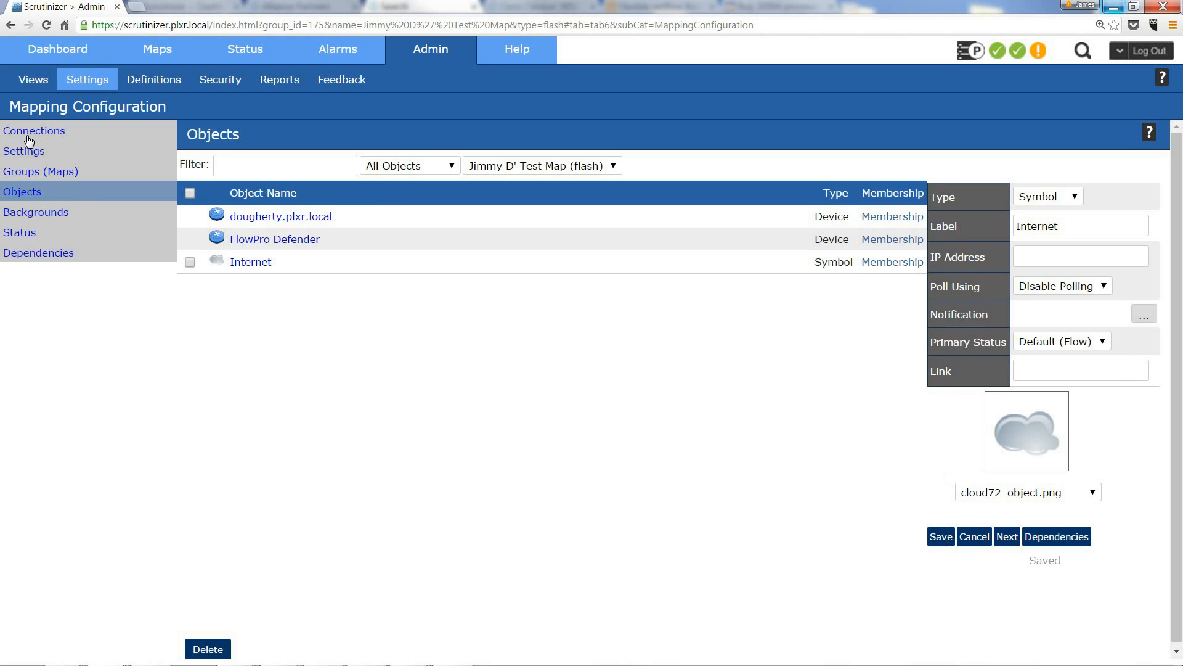
# Connect dougherty.plxr.local's interface 6 FastEthernet4 to the Internet symbol
pyautogui.click(35, 130)
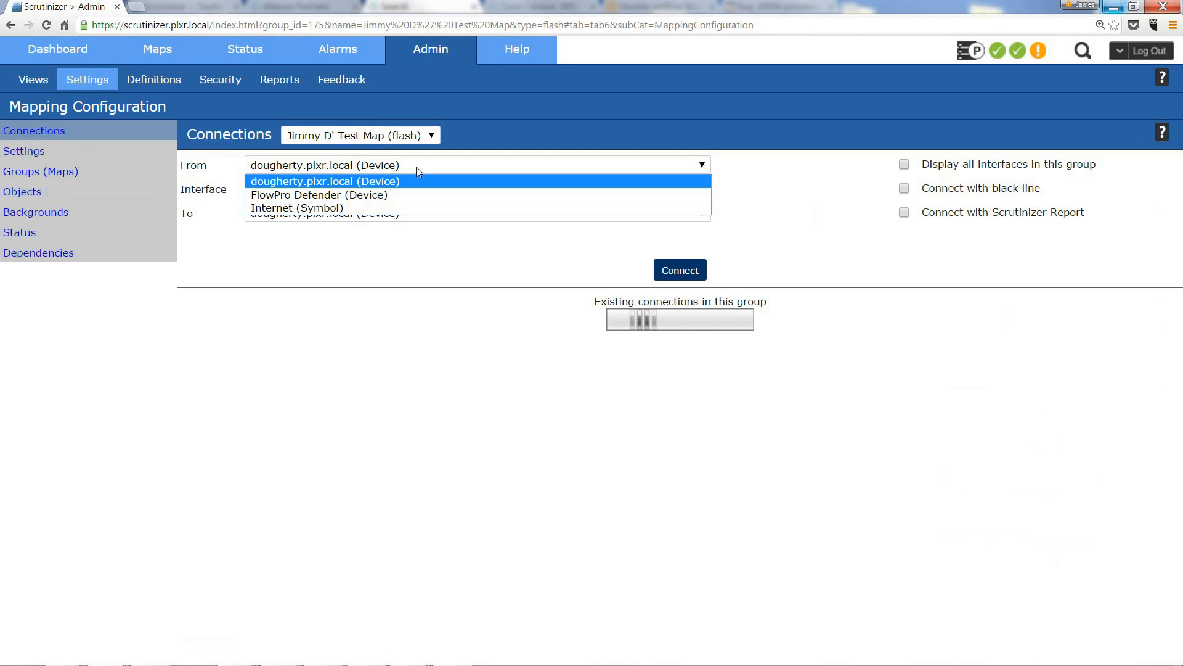
pyautogui.click(324, 180)
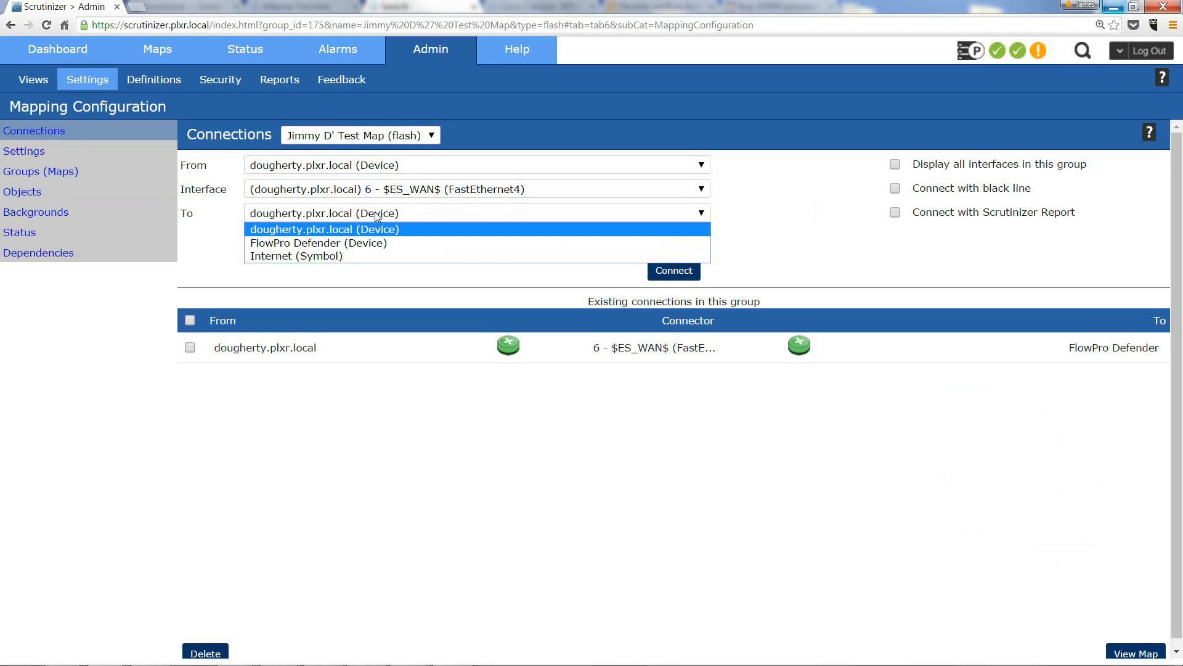
pyautogui.click(296, 256)
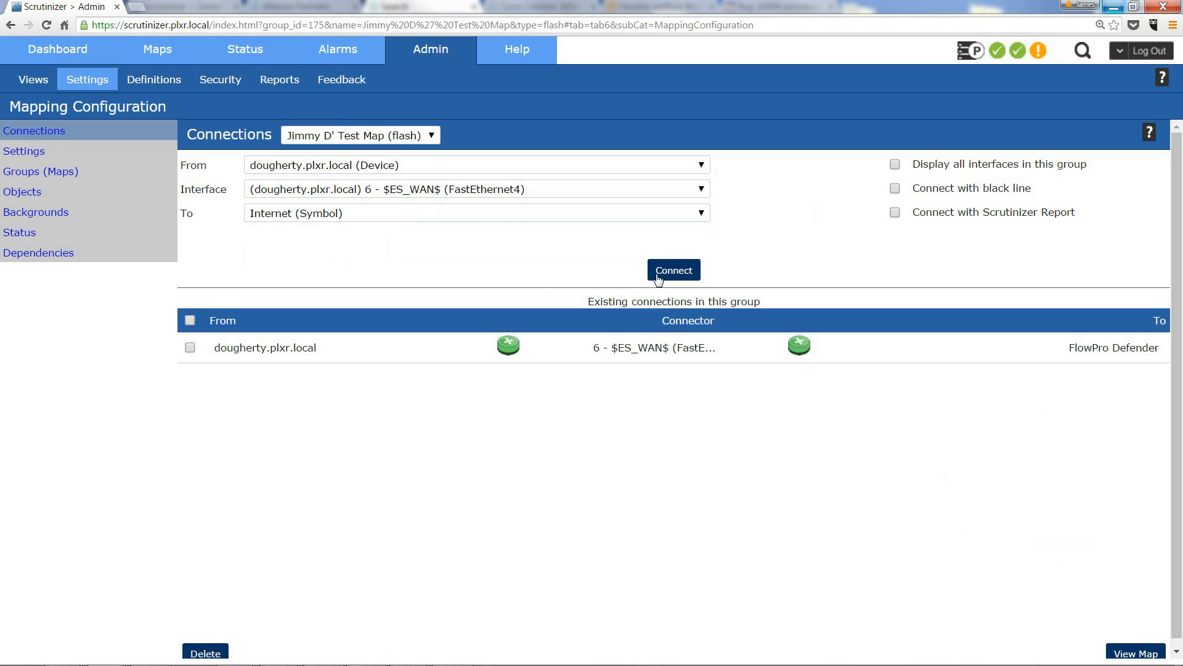
pyautogui.click(673, 270)
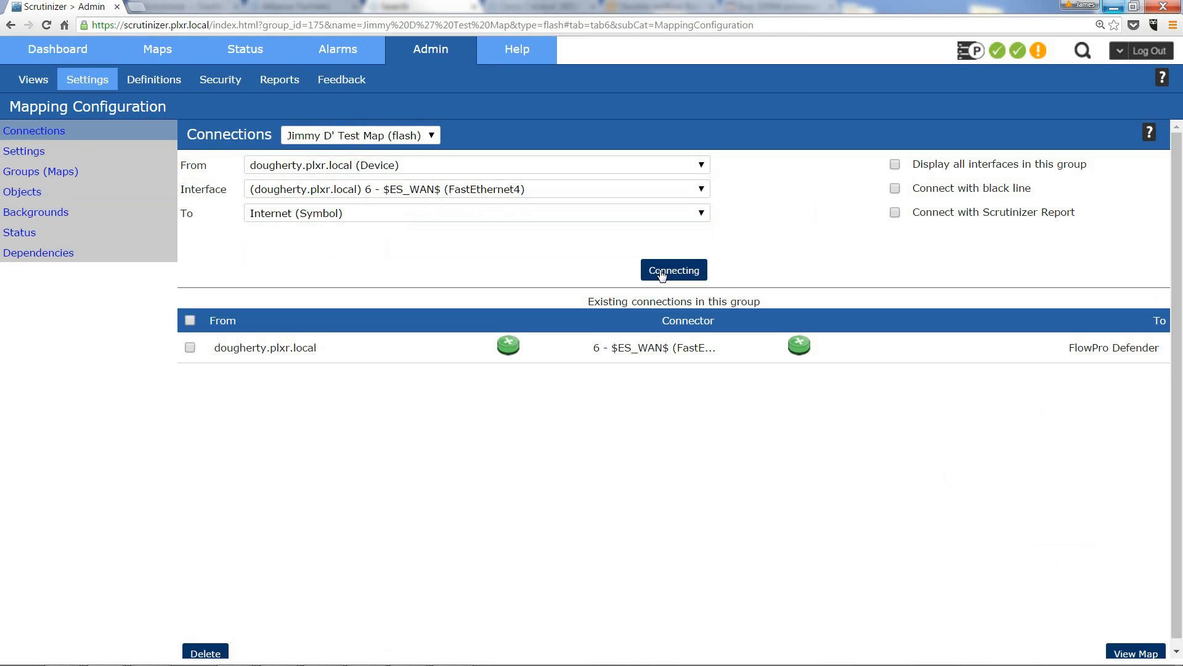
pyautogui.click(673, 269)
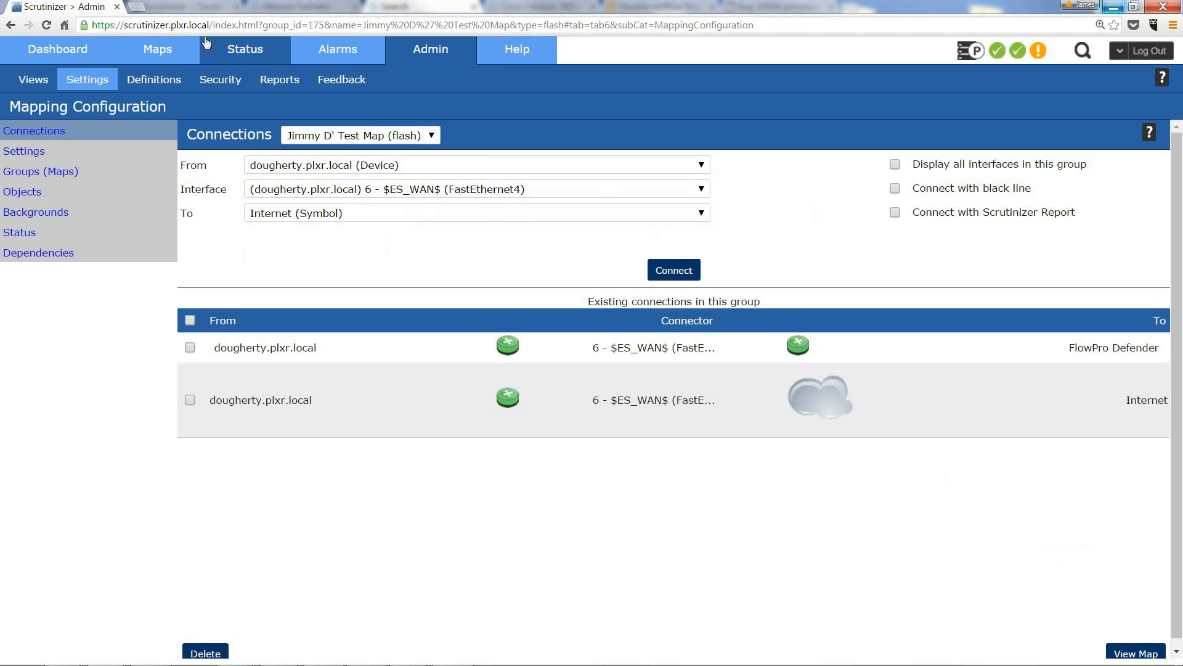
# Open Jimmy D' Test Map, reposition both devices and the Internet cloud, and save the layout
pyautogui.click(155, 50)
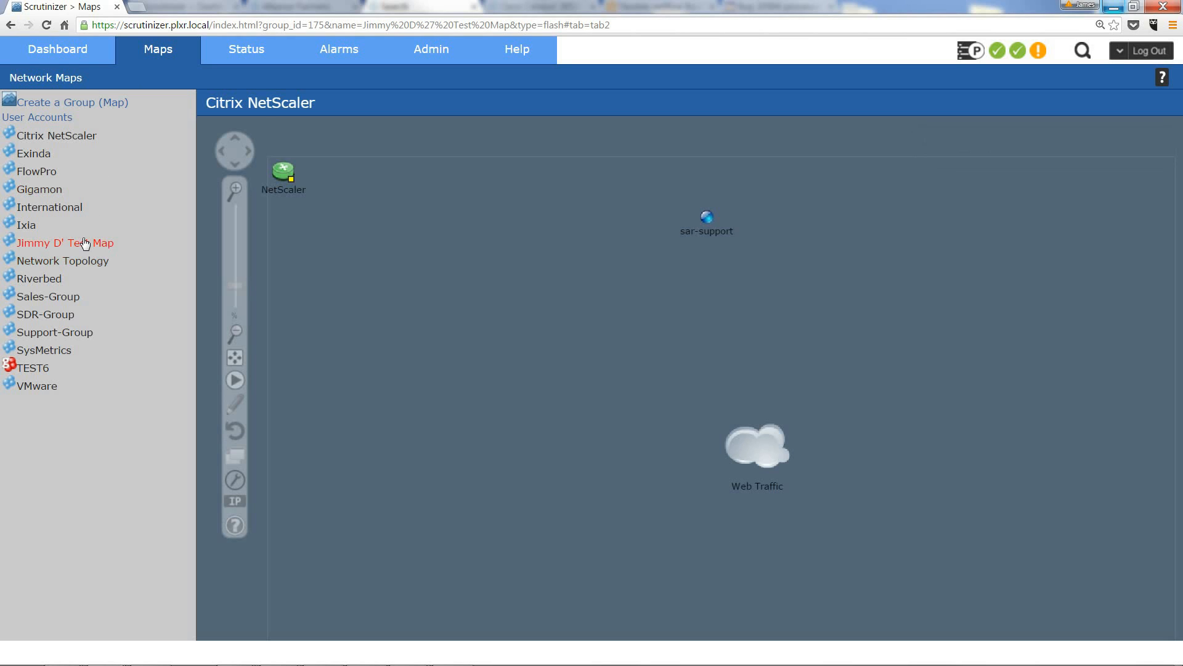
pyautogui.click(64, 242)
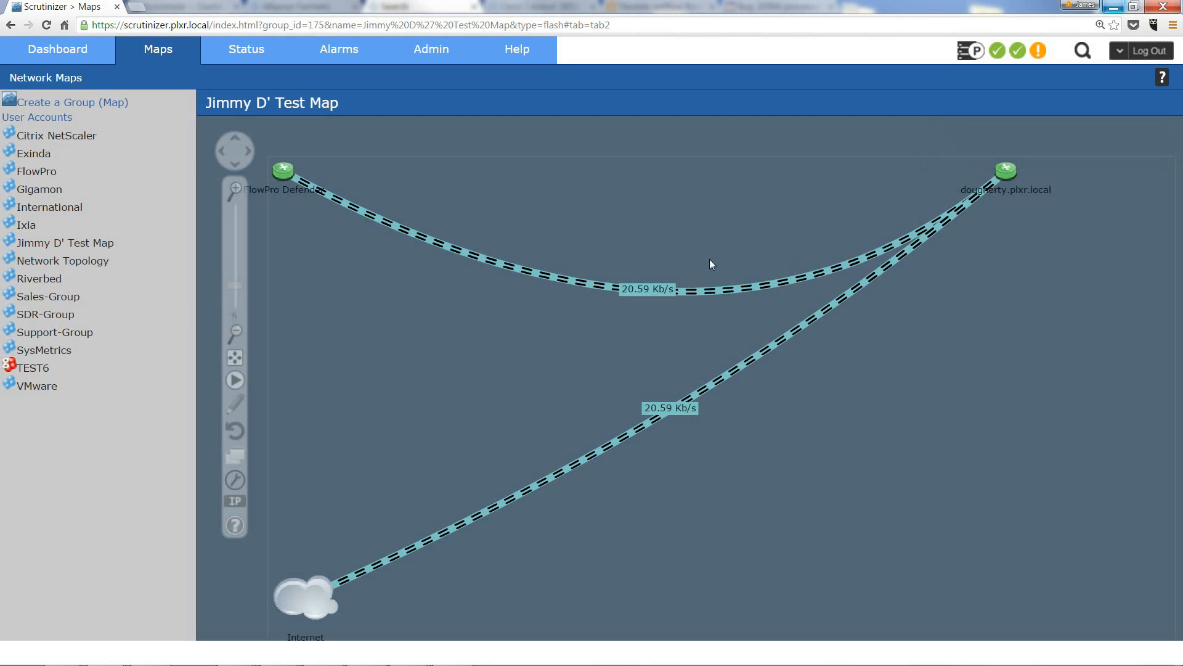
pyautogui.moveTo(549, 321)
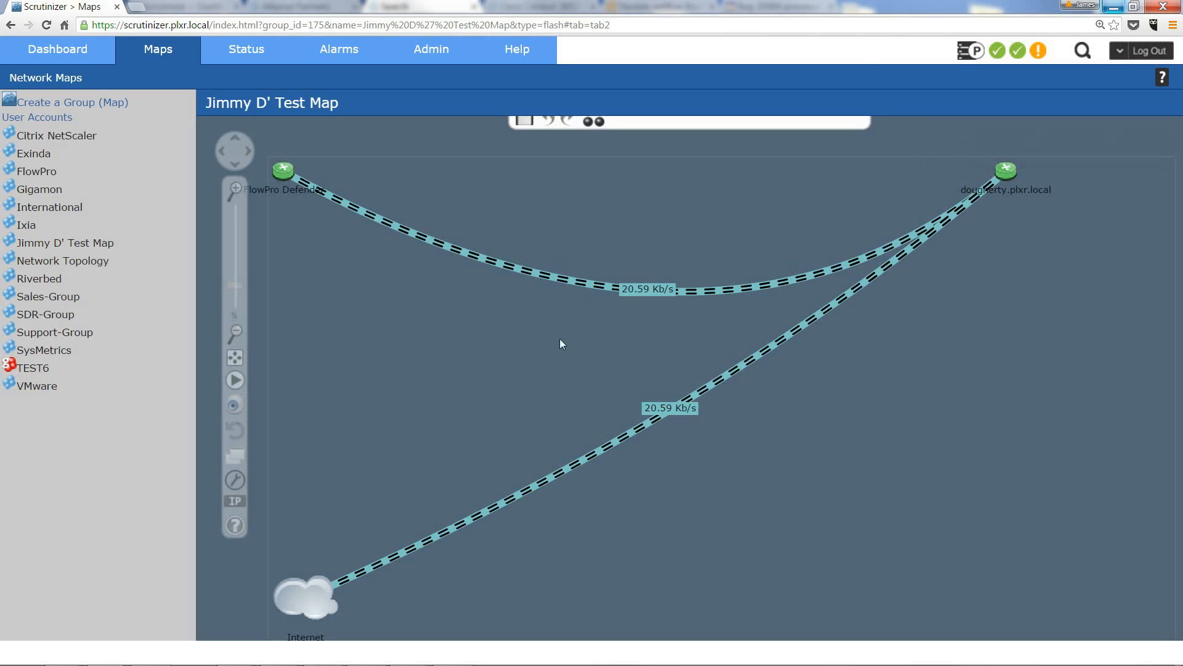
pyautogui.moveTo(306, 601); pyautogui.dragTo(637, 558)
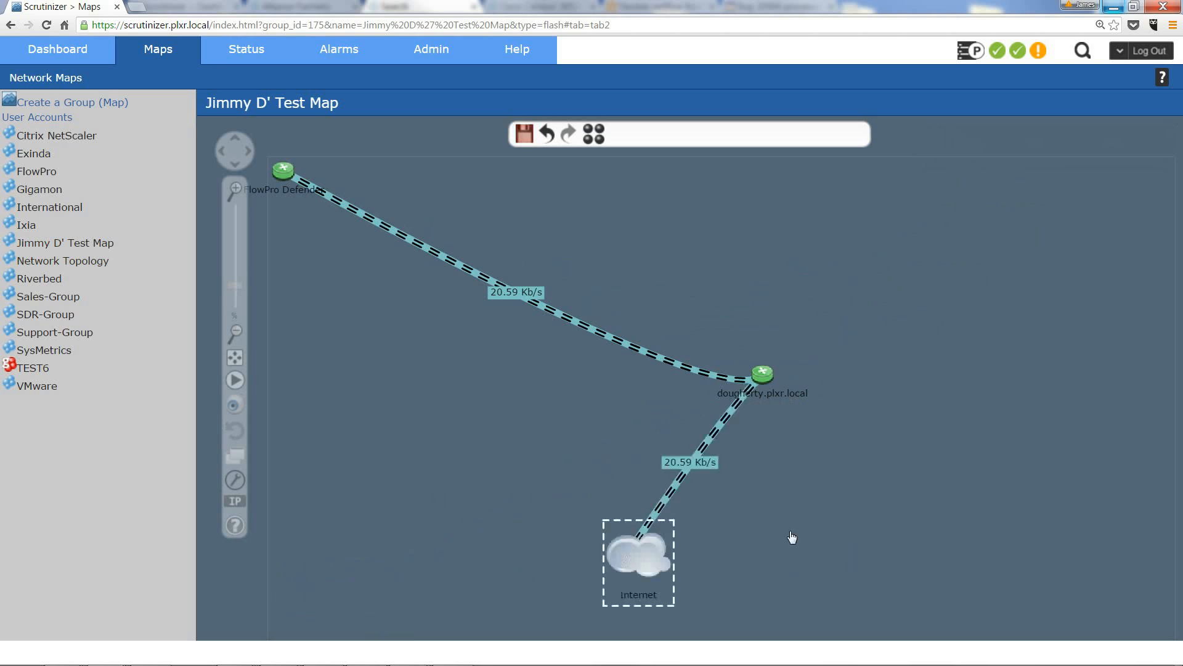
pyautogui.moveTo(637, 558); pyautogui.dragTo(419, 370)
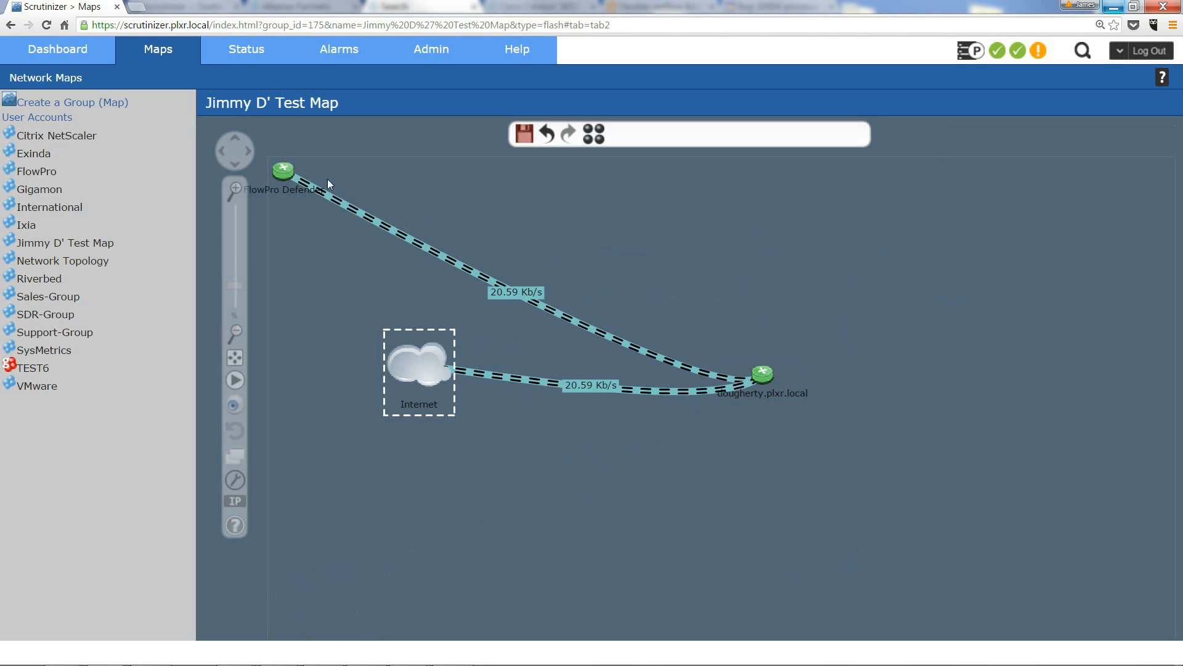
pyautogui.moveTo(284, 170); pyautogui.dragTo(523, 230)
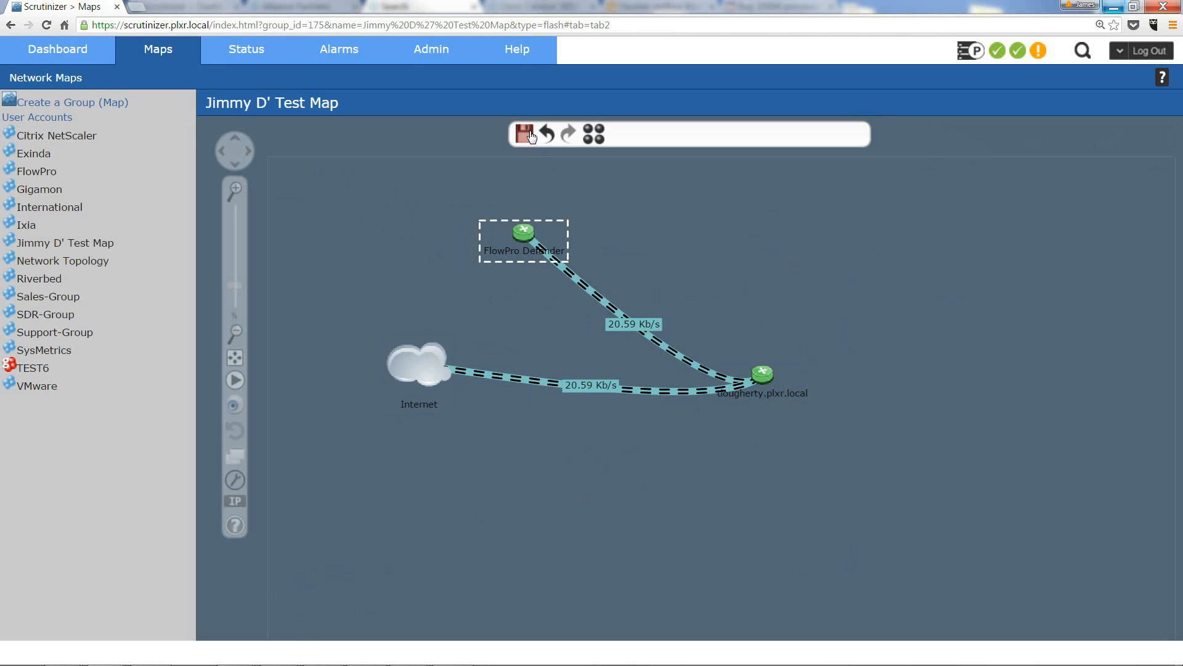
pyautogui.click(523, 133)
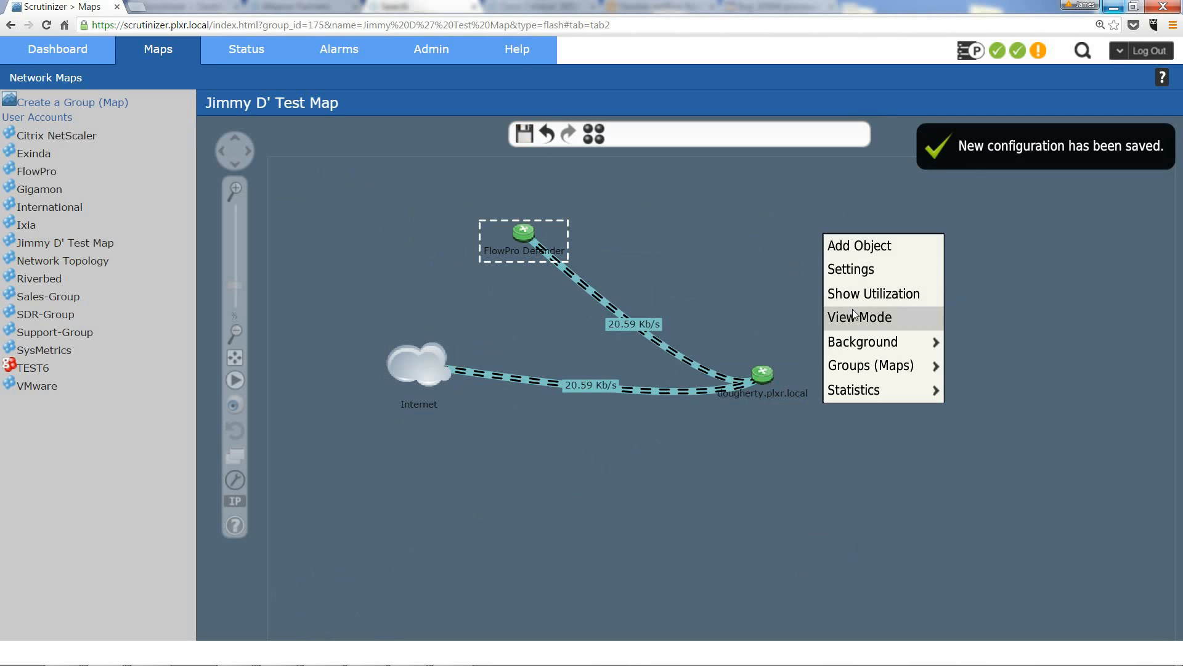
# Switch the map to view mode and close the status report window that appears
pyautogui.click(859, 317)
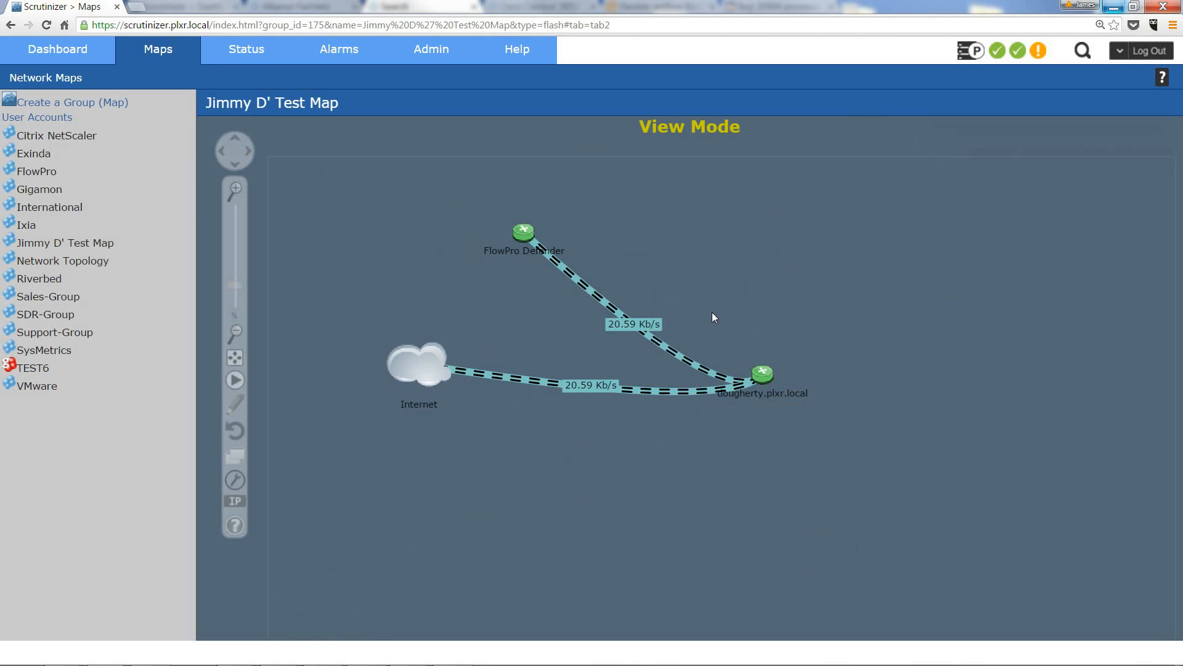
pyautogui.moveTo(601, 394)
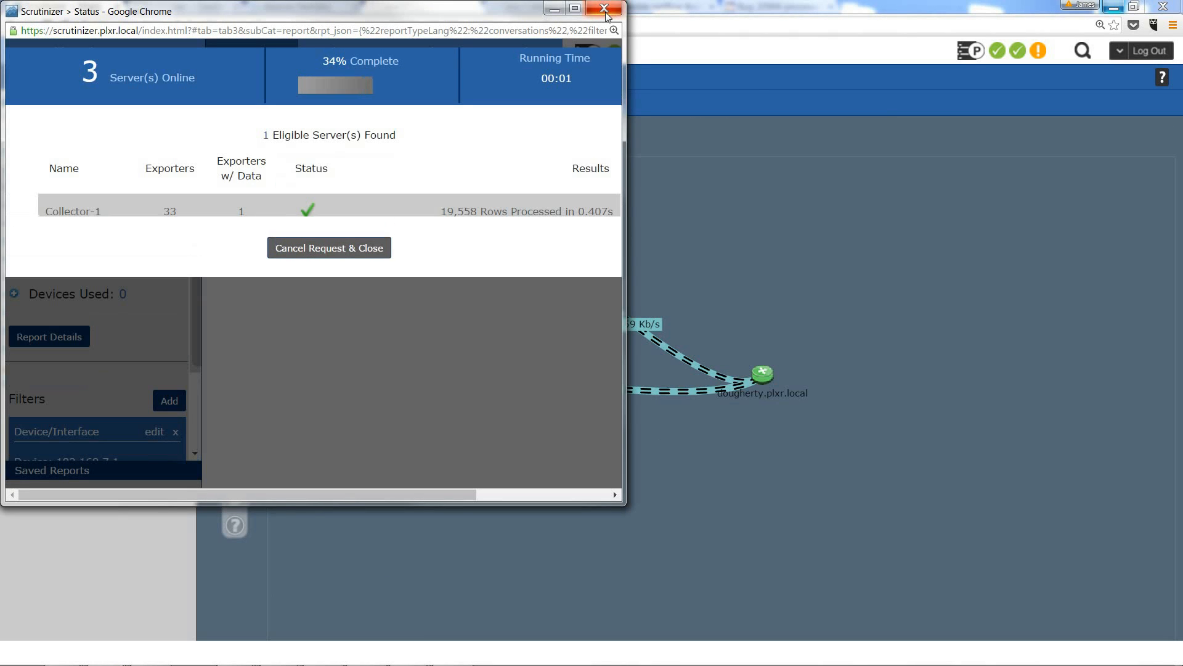
pyautogui.click(601, 10)
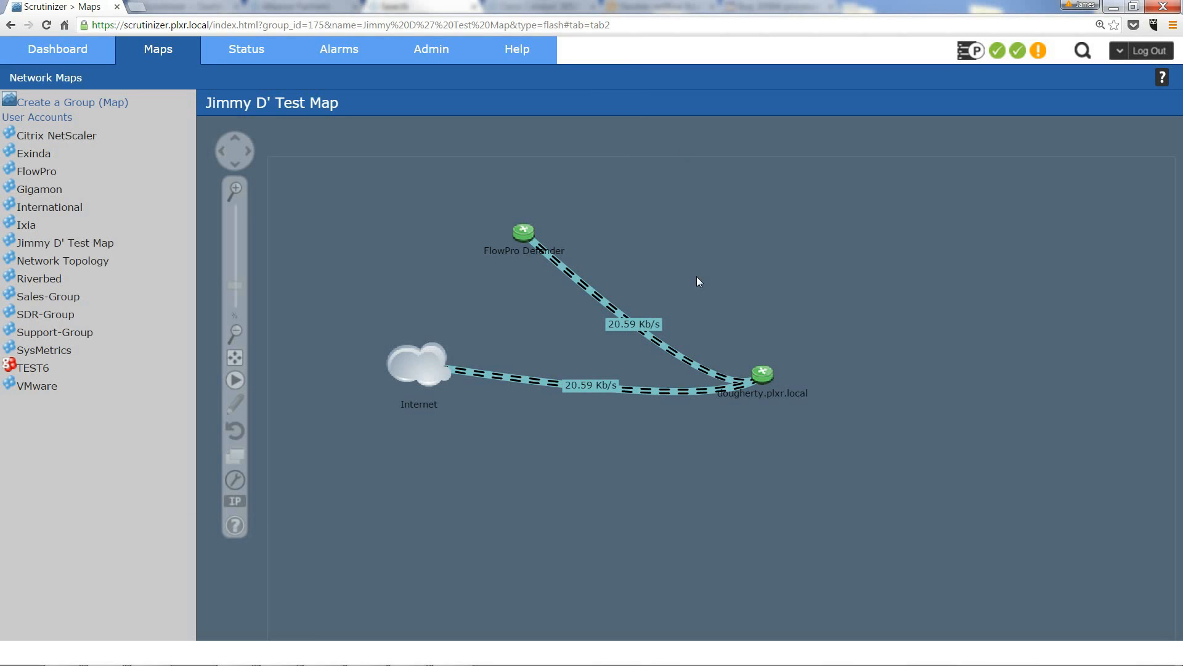
pyautogui.moveTo(54, 49)
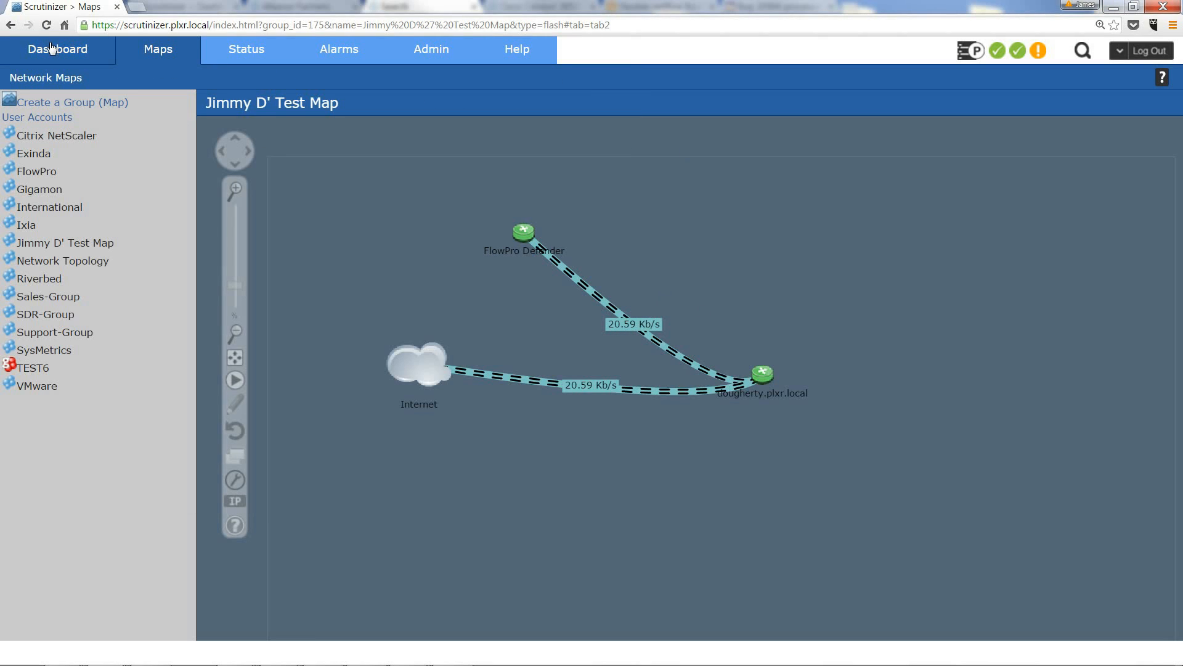
# On the dashboard, filter the Add a Gadget list by 'jim' to find Jimmy D' Test Map
pyautogui.click(57, 49)
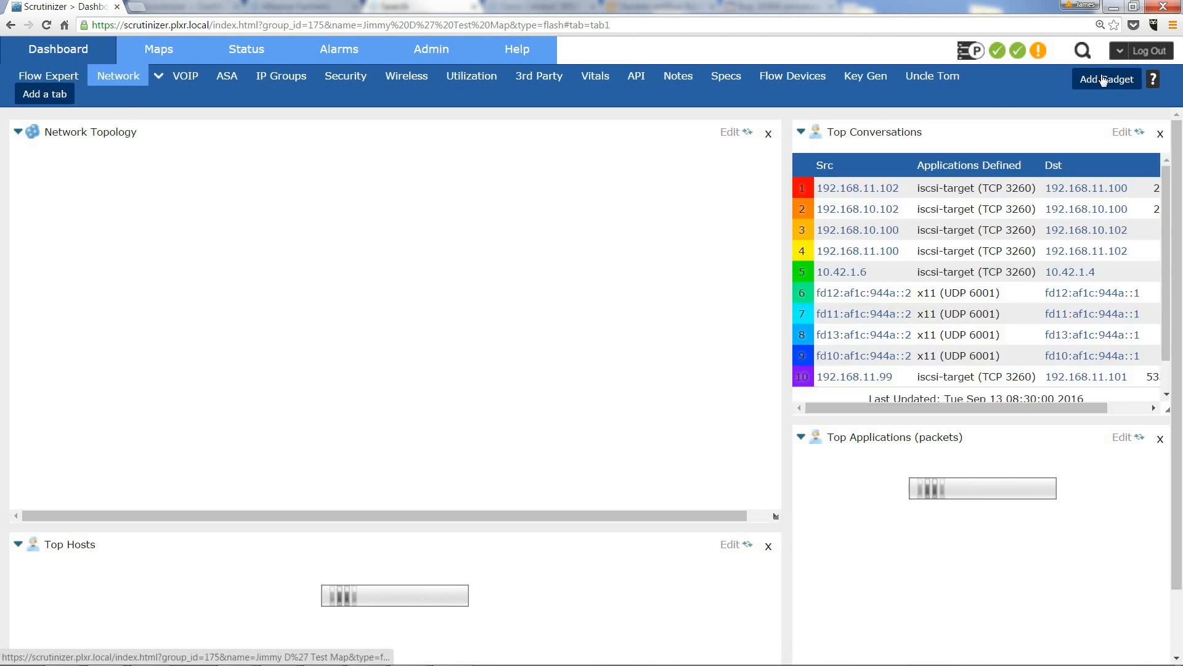
pyautogui.click(1107, 79)
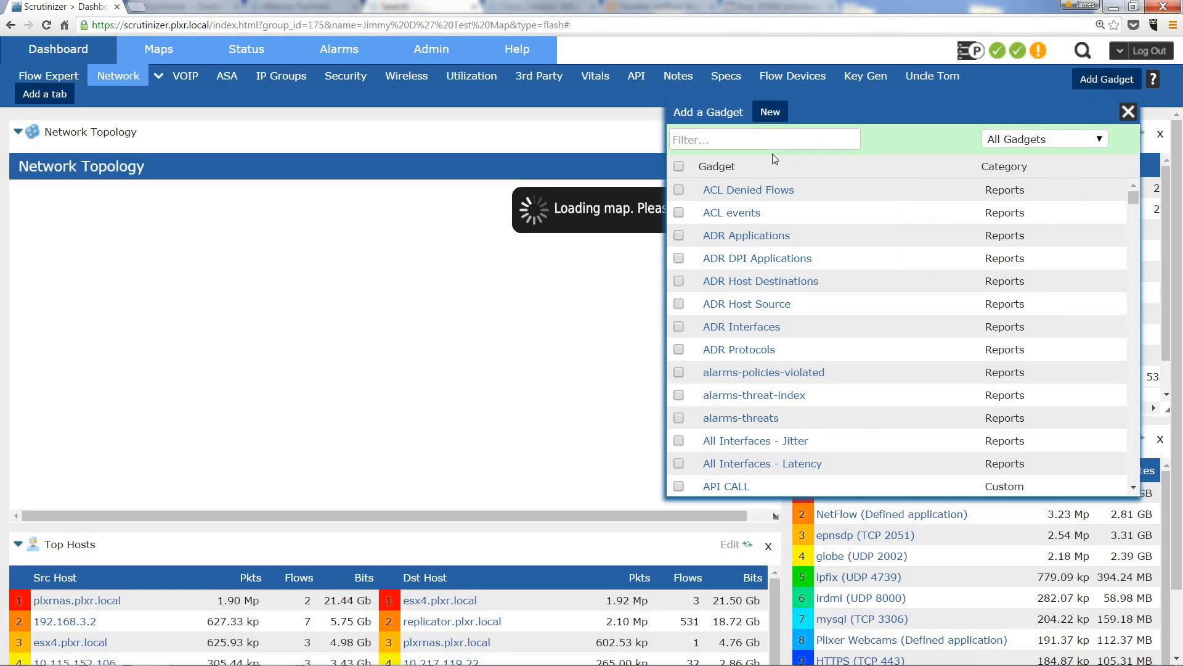
pyautogui.write('jimm')
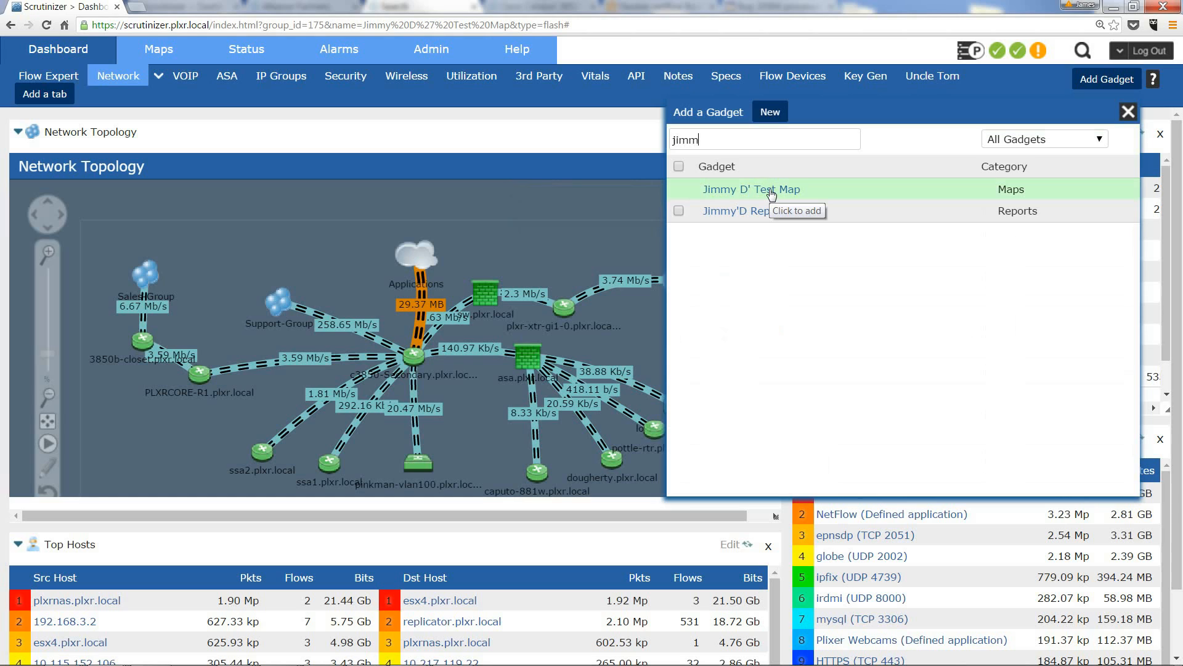
pyautogui.moveTo(774, 187)
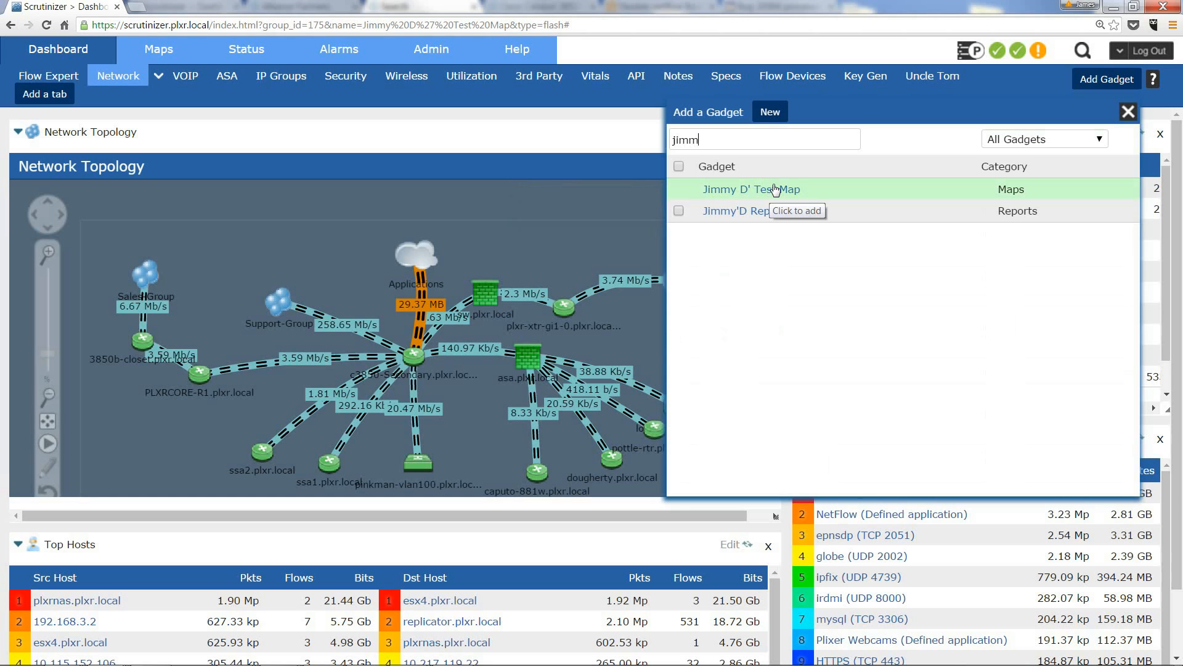